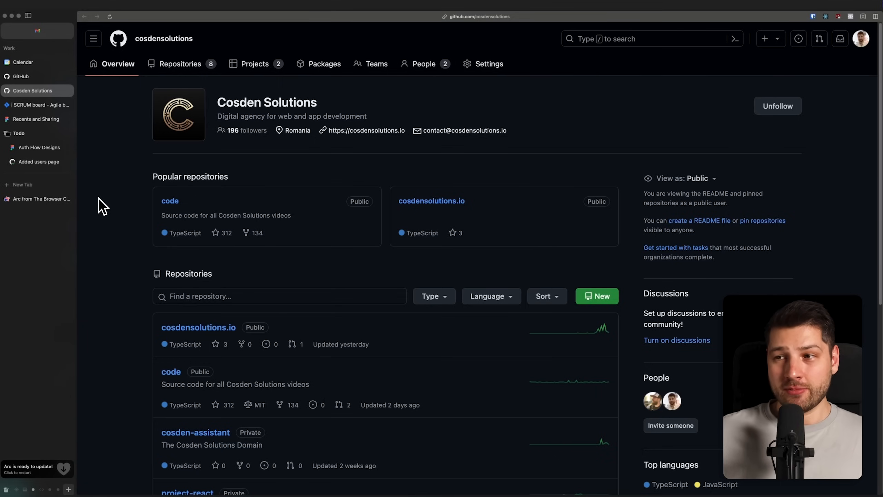
{"action": "mouse_move", "coordinate": [106, 201]}
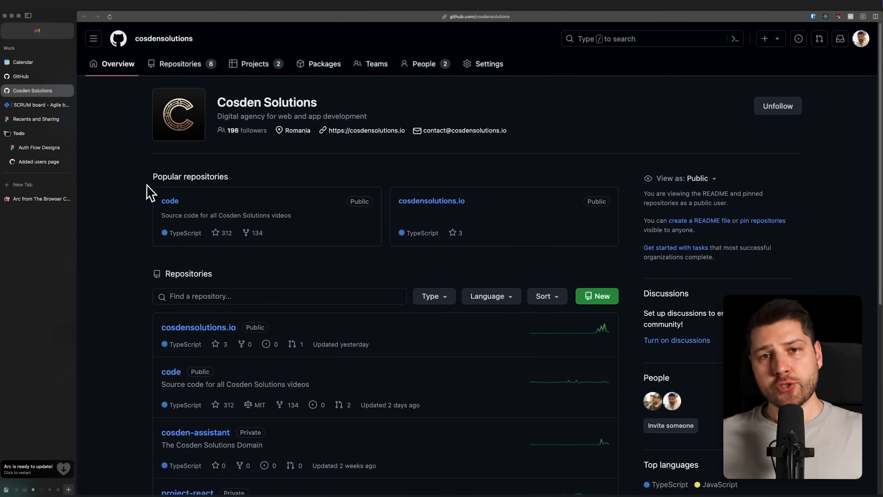
{"action": "mouse_move", "coordinate": [137, 172]}
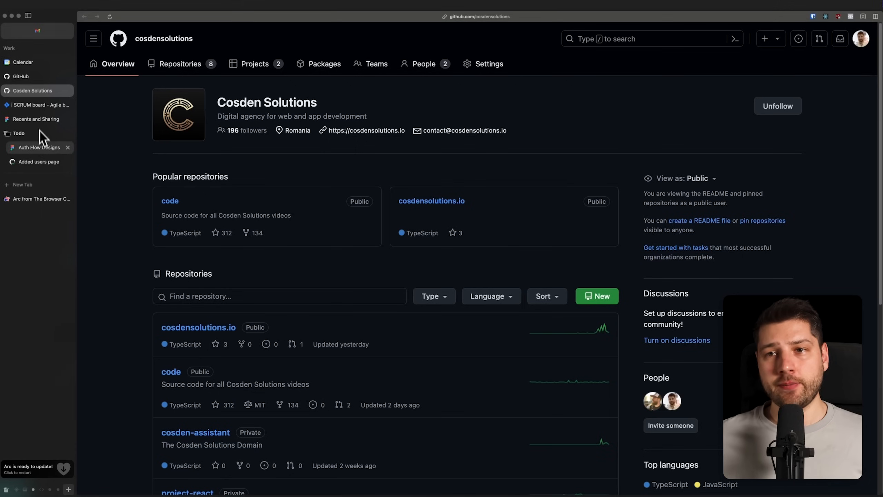
{"action": "mouse_move", "coordinate": [54, 122]}
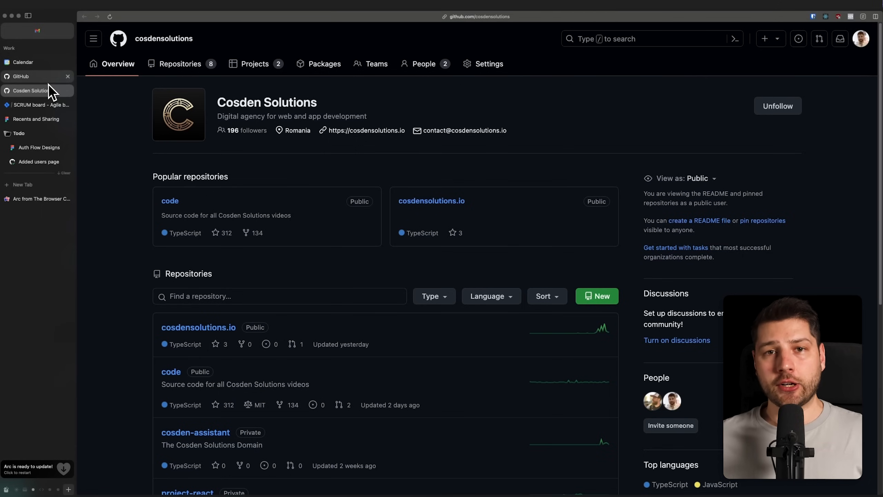
{"action": "mouse_move", "coordinate": [29, 75]}
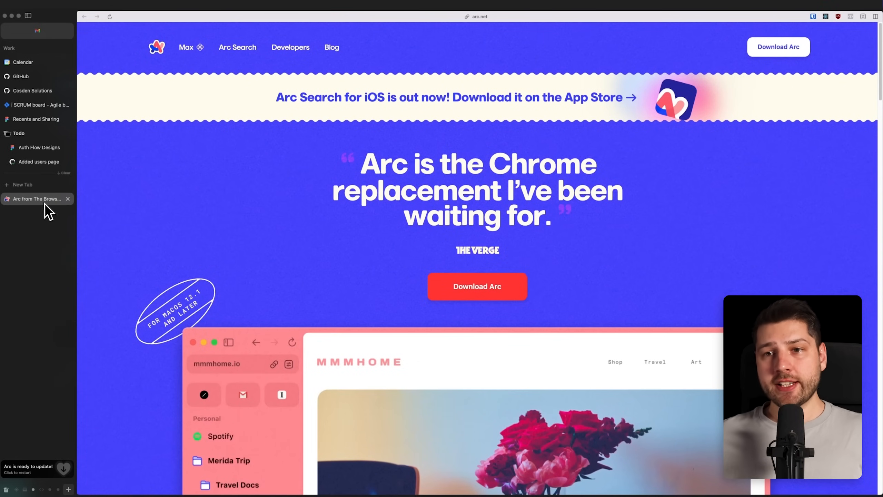
{"action": "mouse_move", "coordinate": [64, 222]}
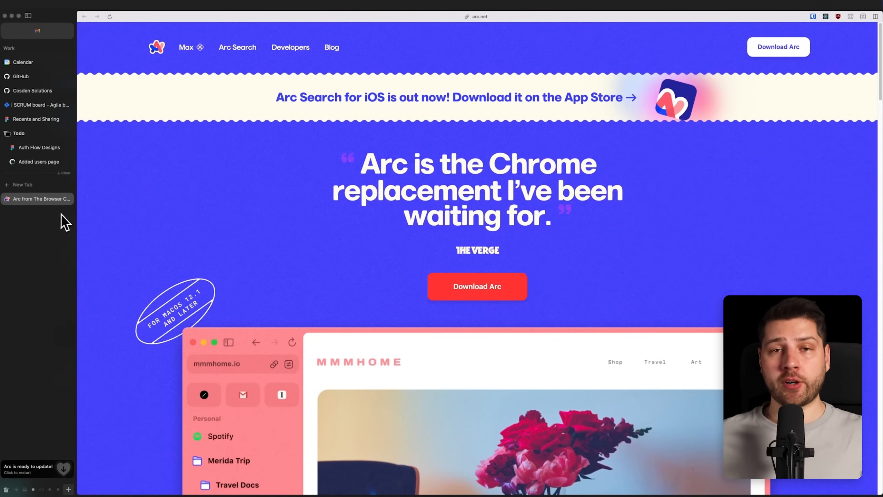
{"action": "mouse_move", "coordinate": [203, 240]}
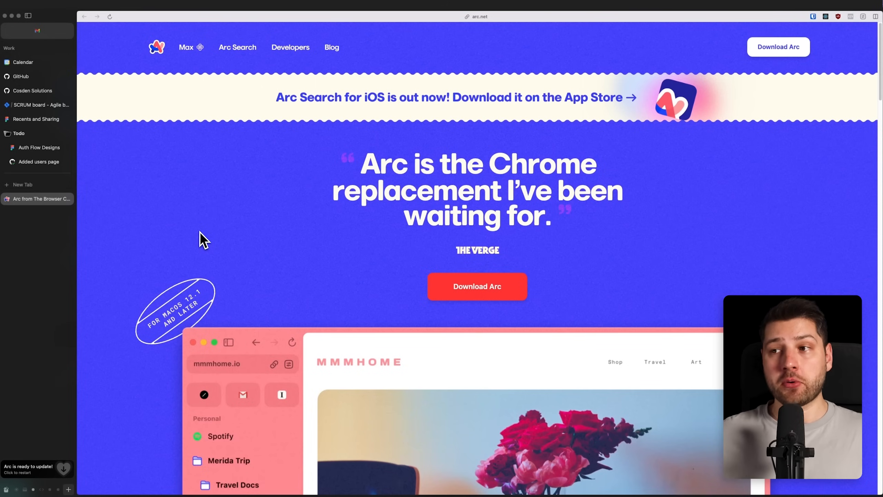
{"action": "mouse_move", "coordinate": [242, 200]}
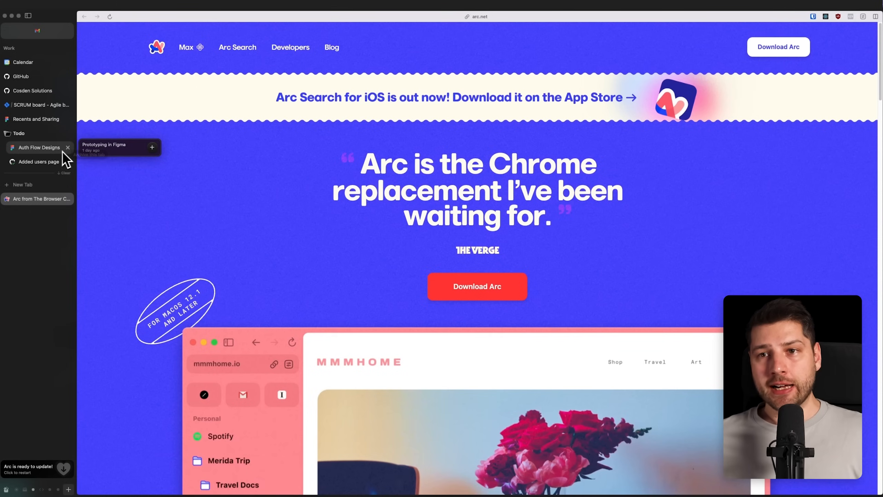
{"action": "mouse_move", "coordinate": [157, 141]}
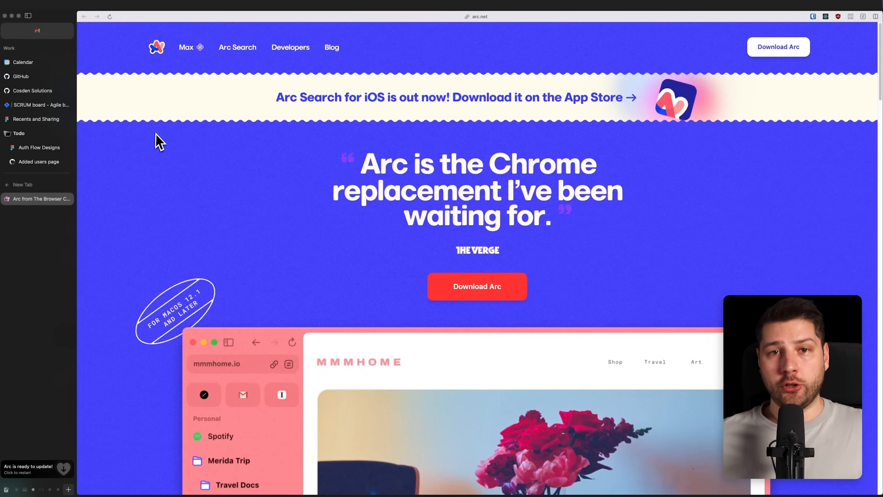
{"action": "mouse_move", "coordinate": [40, 100]}
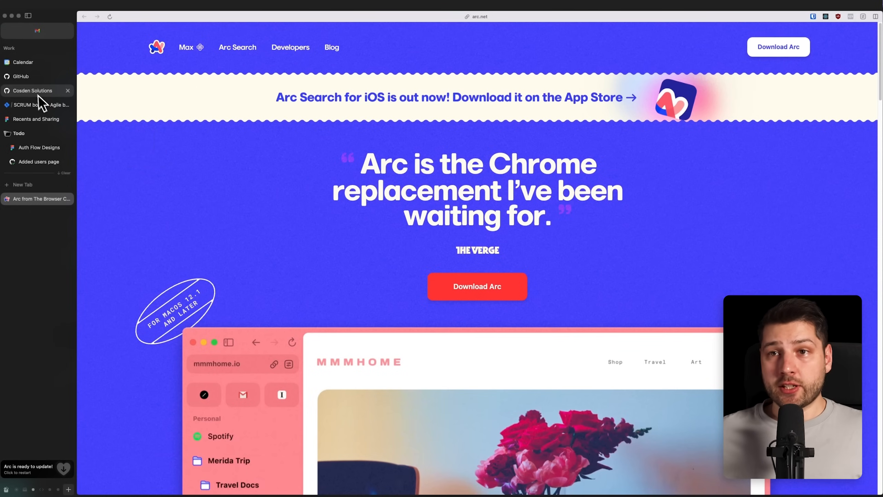
Show arc.net via the 'Arc from The Browser Company' sidebar tab.
{"action": "left_click", "coordinate": [32, 91]}
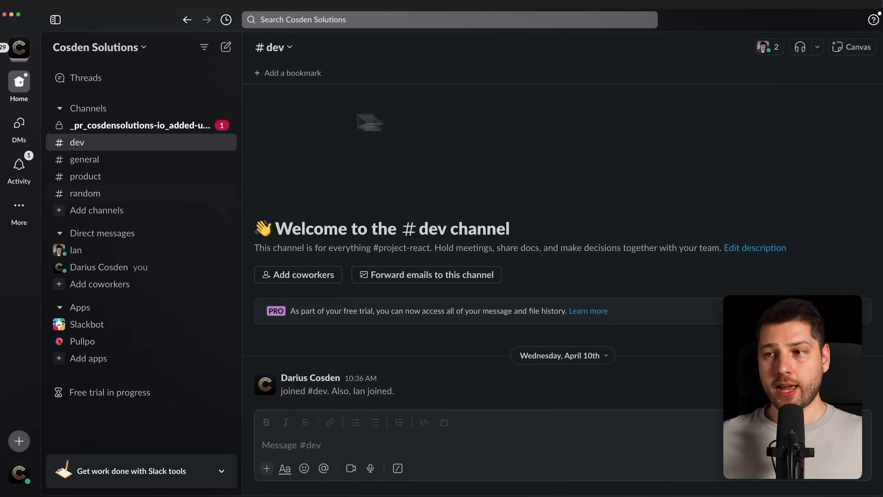
{"action": "mouse_move", "coordinate": [583, 194]}
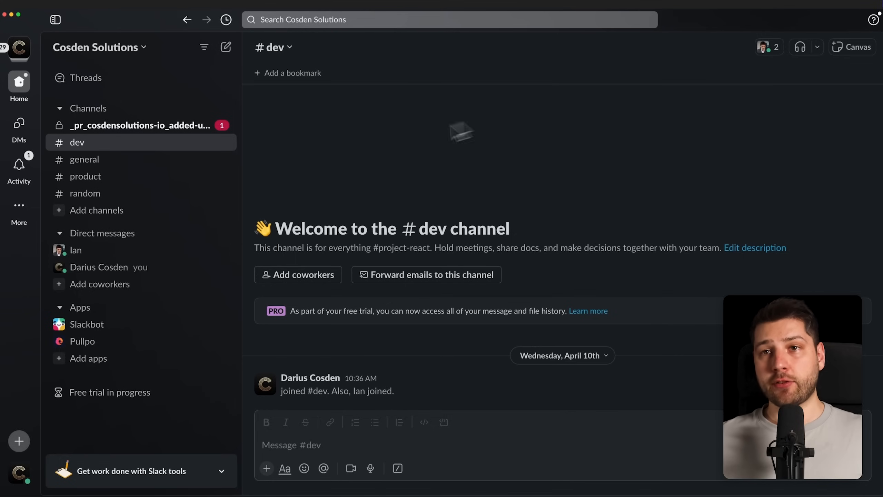
{"action": "mouse_move", "coordinate": [45, 51]}
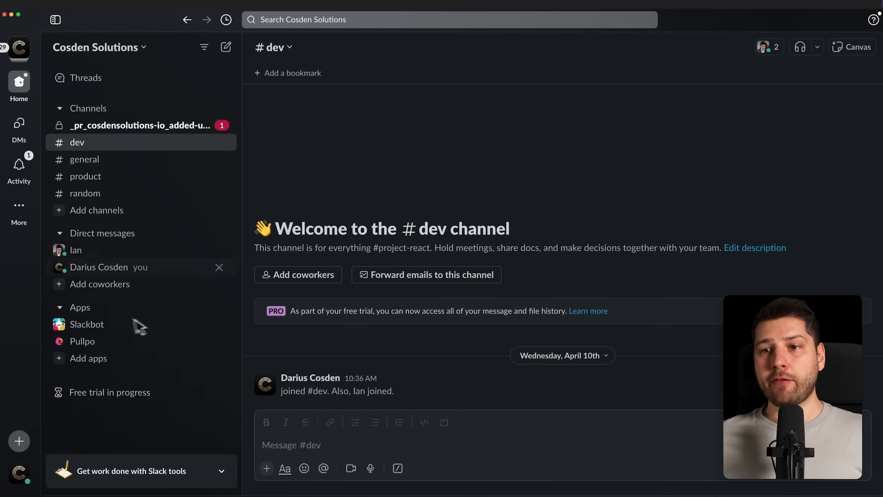
{"action": "mouse_move", "coordinate": [297, 275]}
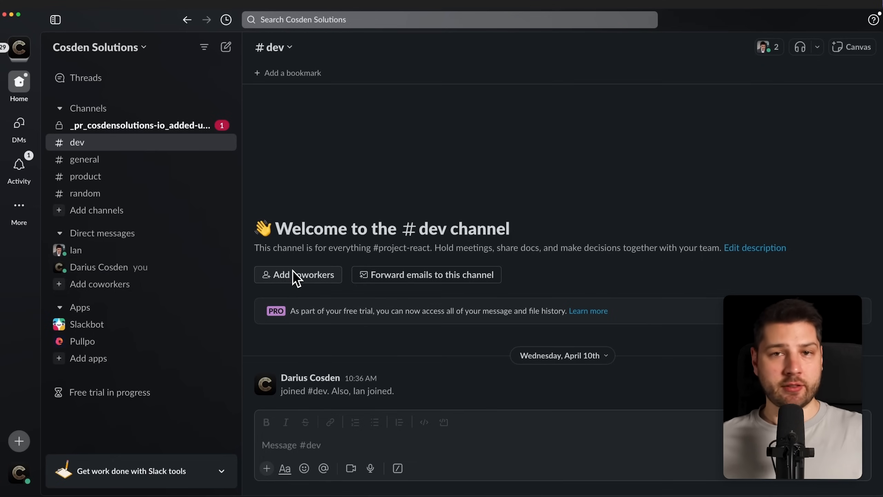
{"action": "mouse_move", "coordinate": [523, 175]}
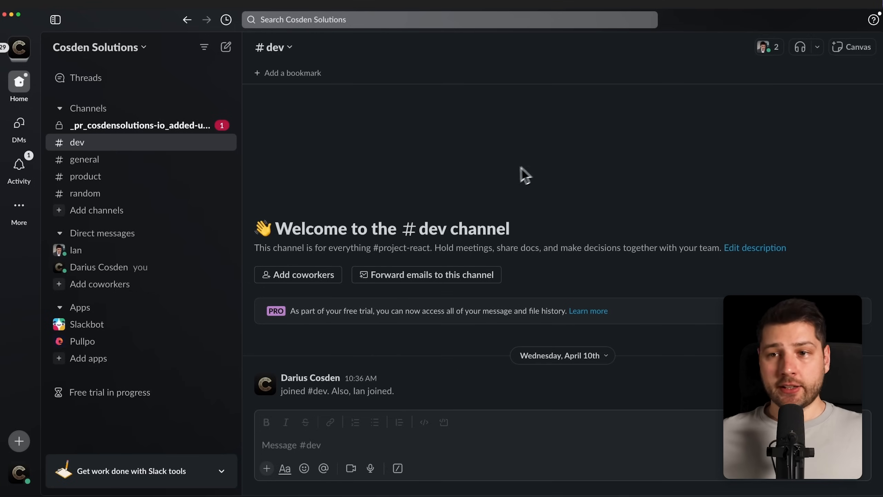
{"action": "mouse_move", "coordinate": [76, 250]}
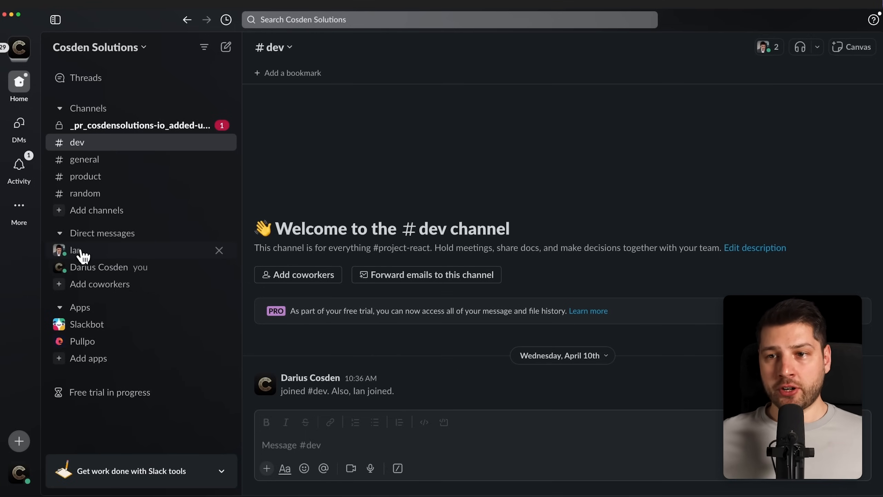
Browse the DM with Ian, #general and #random, returning to the DM with Ian.
{"action": "left_click", "coordinate": [75, 250]}
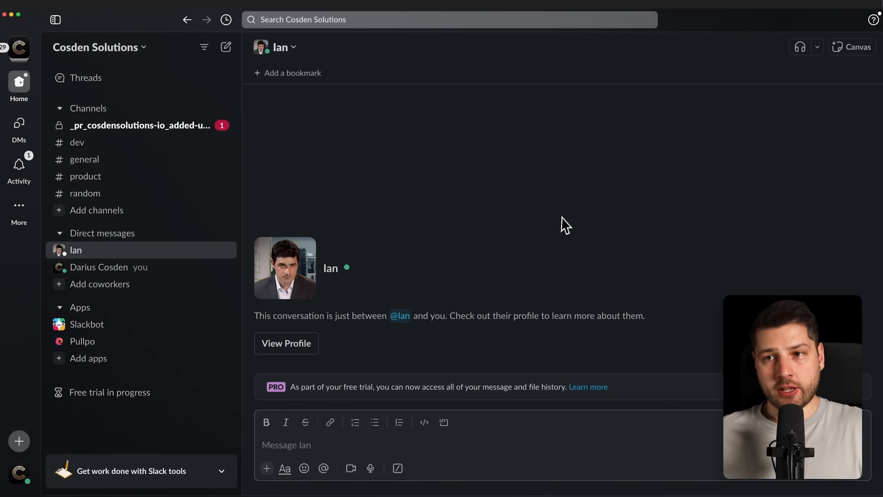
{"action": "mouse_move", "coordinate": [145, 176]}
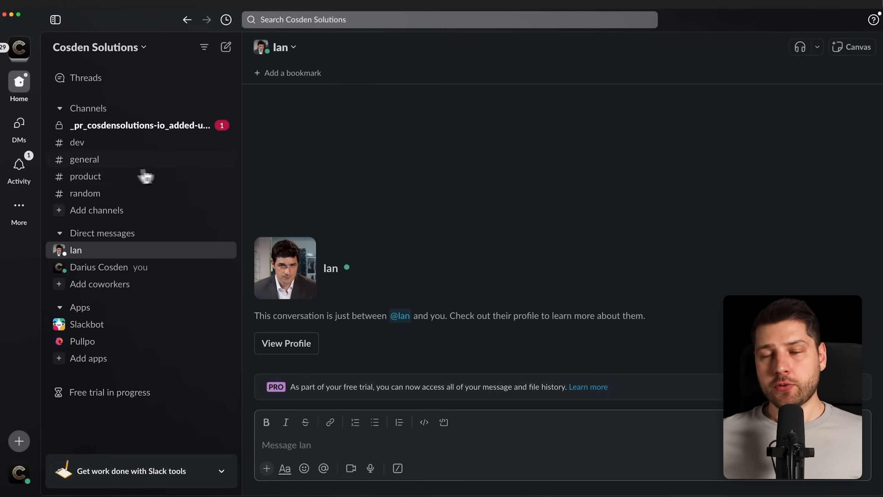
{"action": "left_click", "coordinate": [84, 159]}
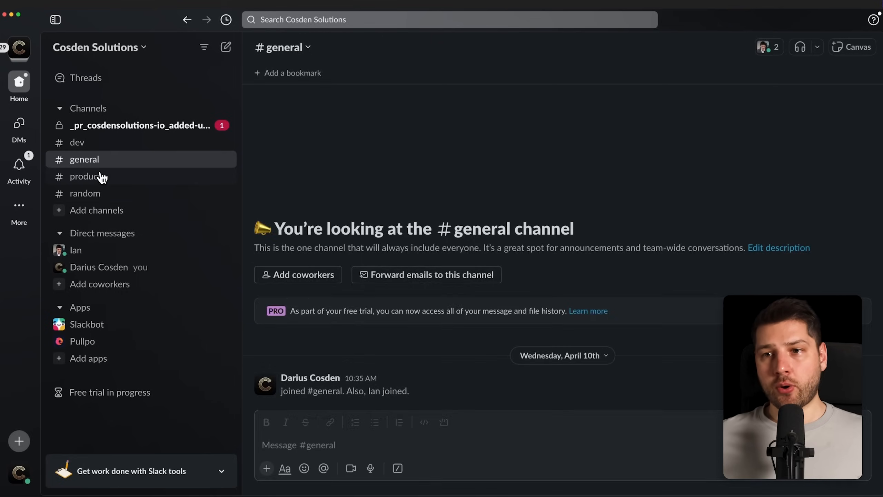
{"action": "left_click", "coordinate": [85, 193]}
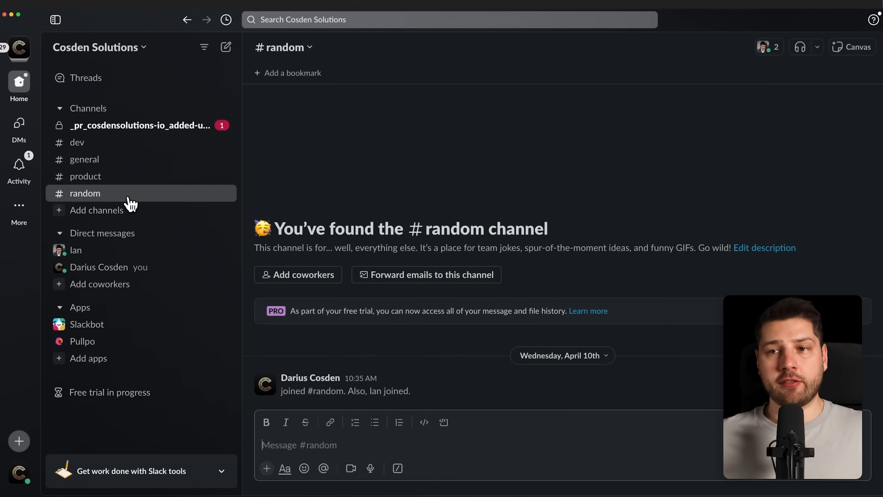
{"action": "mouse_move", "coordinate": [194, 188]}
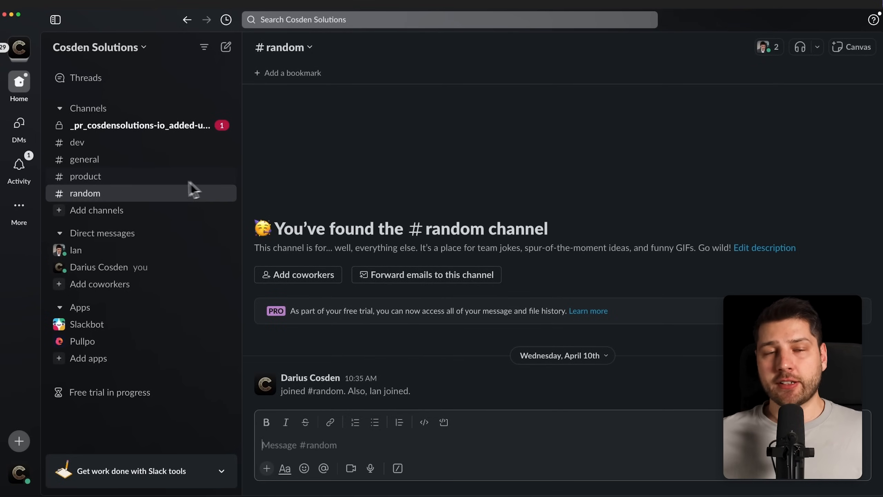
{"action": "left_click", "coordinate": [75, 250]}
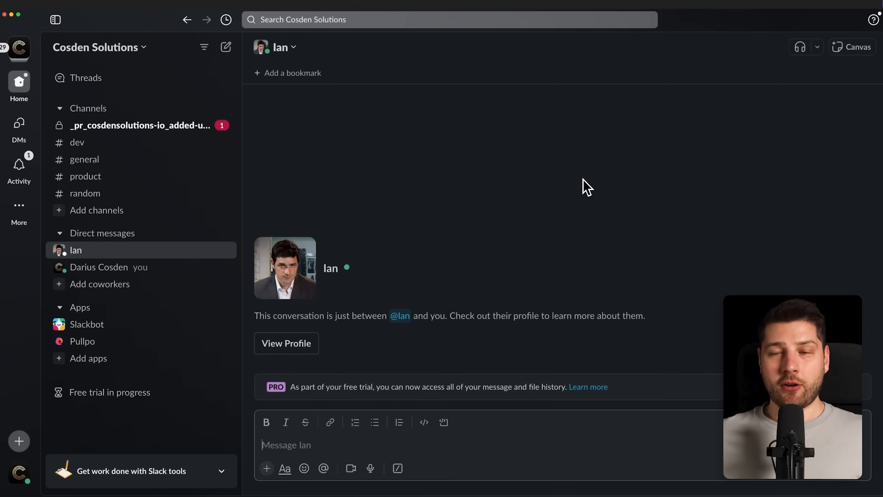
{"action": "mouse_move", "coordinate": [444, 174]}
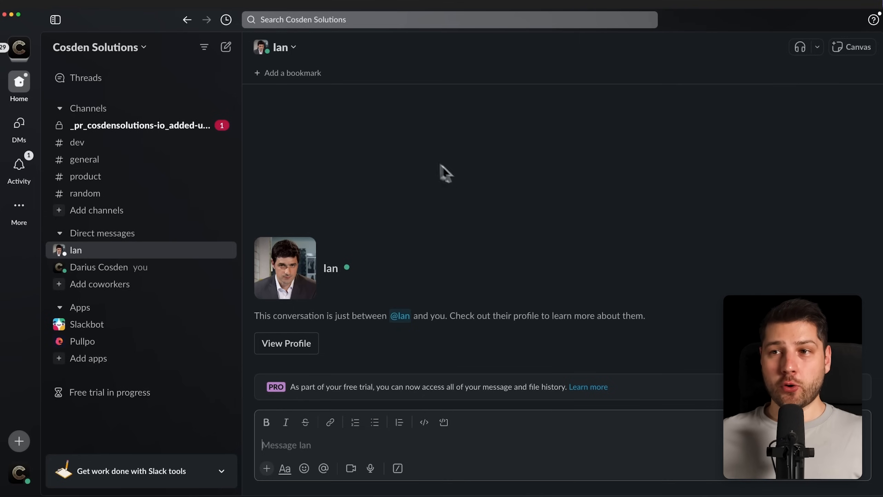
{"action": "mouse_move", "coordinate": [140, 125]}
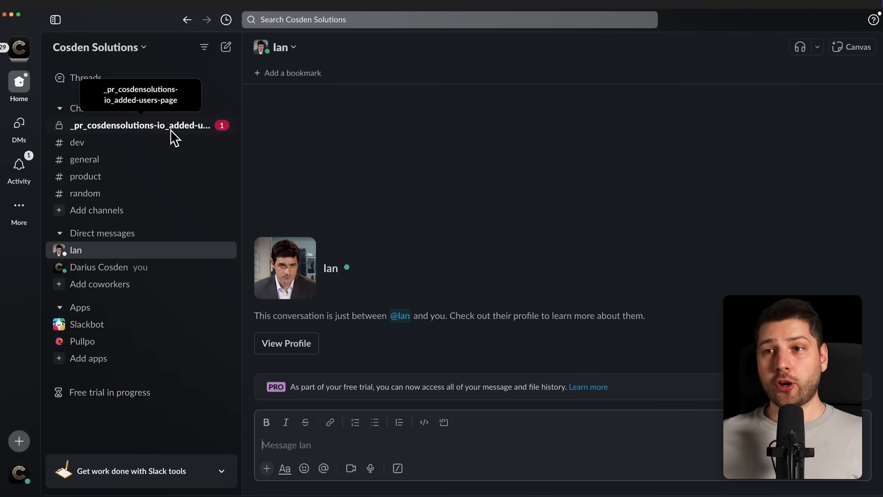
{"action": "mouse_move", "coordinate": [247, 128]}
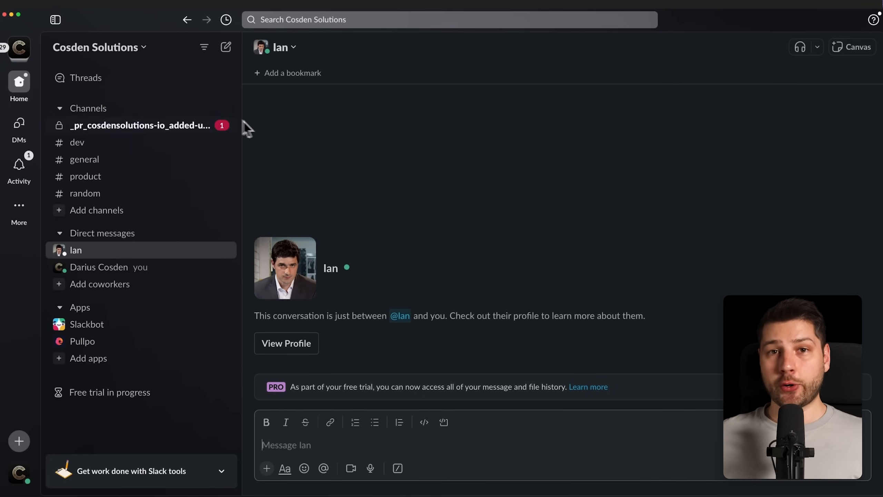
{"action": "mouse_move", "coordinate": [196, 141]}
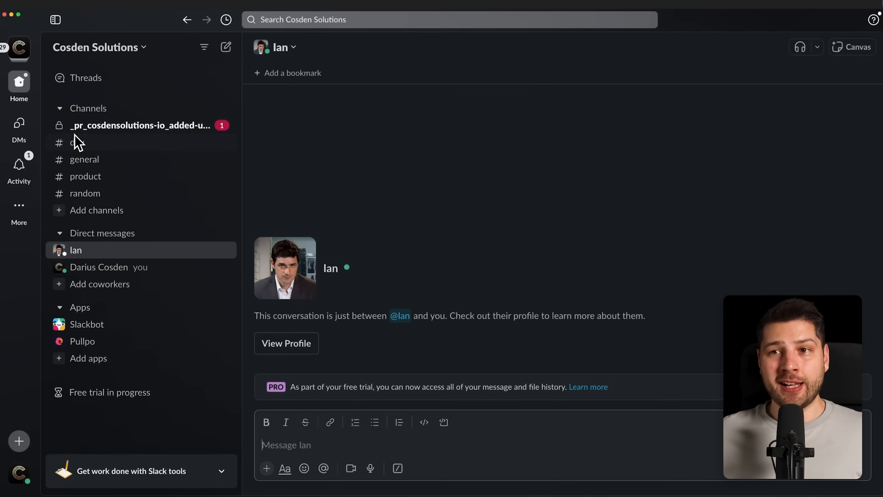
{"action": "mouse_move", "coordinate": [139, 125]}
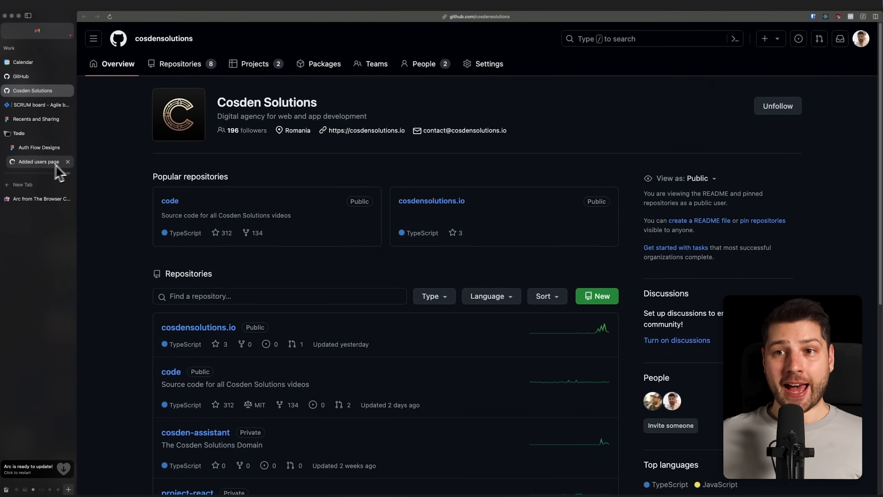
{"action": "left_click", "coordinate": [38, 162]}
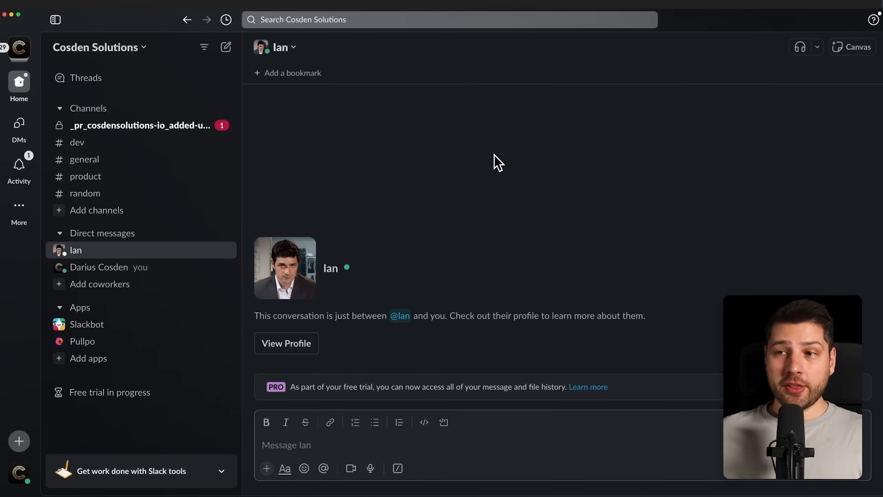
{"action": "mouse_move", "coordinate": [376, 153]}
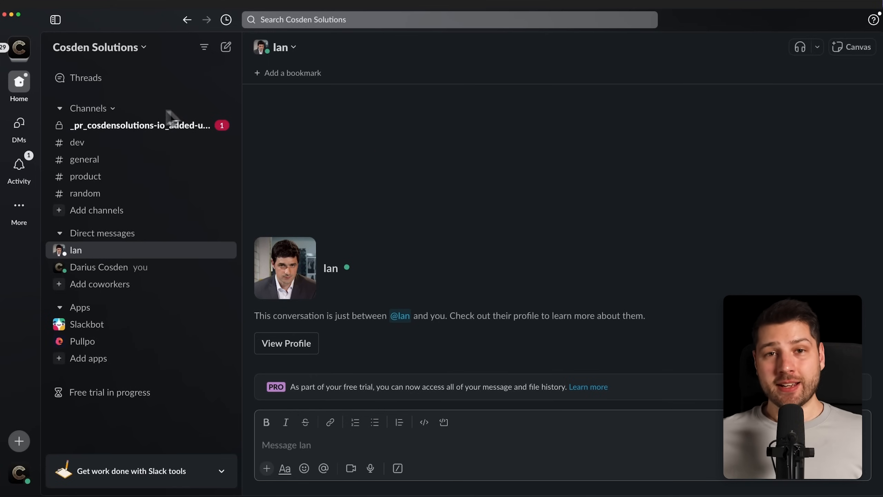
{"action": "mouse_move", "coordinate": [130, 141]}
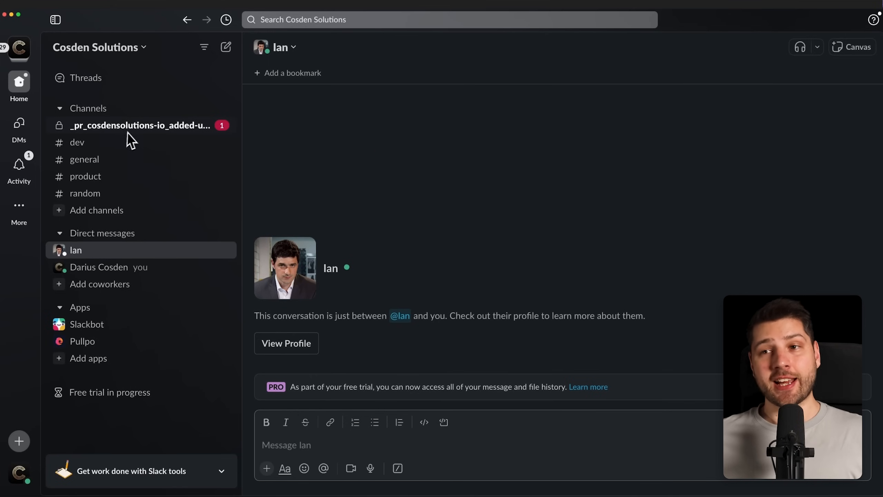
{"action": "mouse_move", "coordinate": [380, 155]}
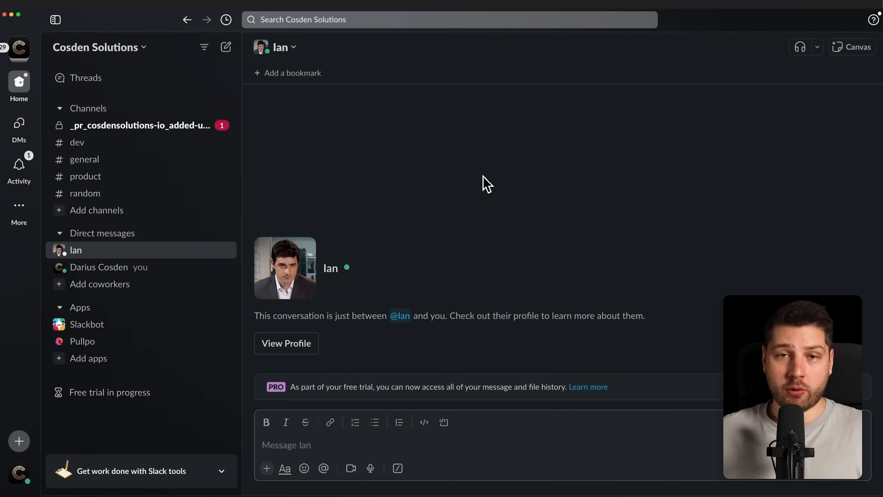
{"action": "mouse_move", "coordinate": [427, 156]}
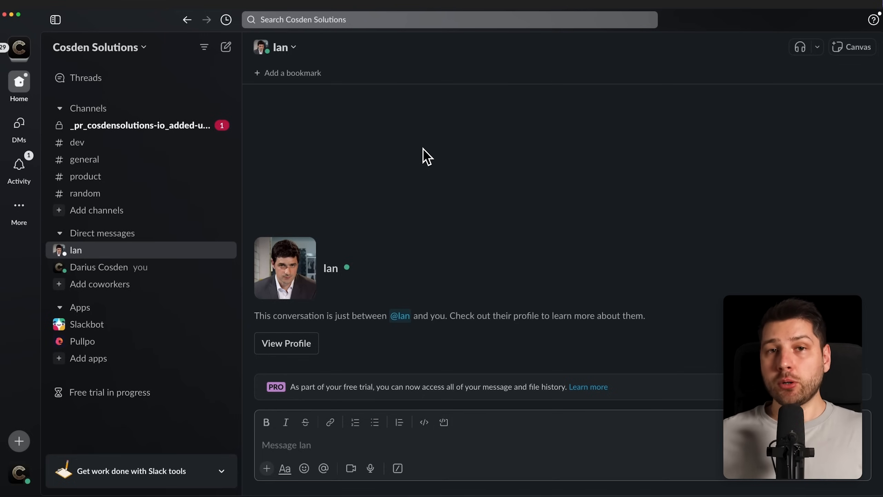
{"action": "mouse_move", "coordinate": [461, 197]}
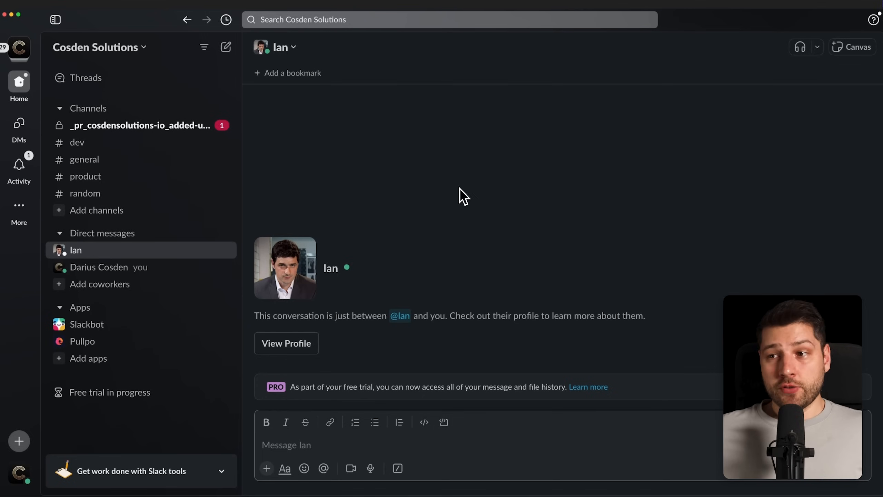
{"action": "mouse_move", "coordinate": [387, 220]}
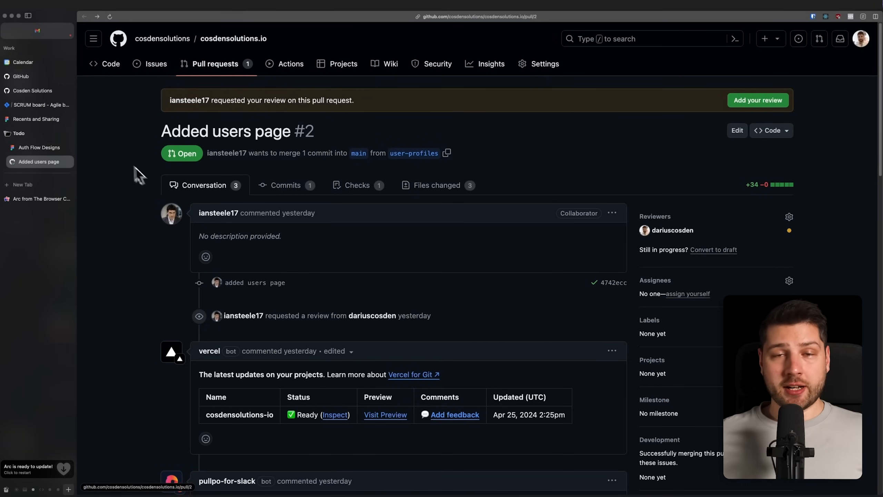
{"action": "mouse_move", "coordinate": [117, 159]}
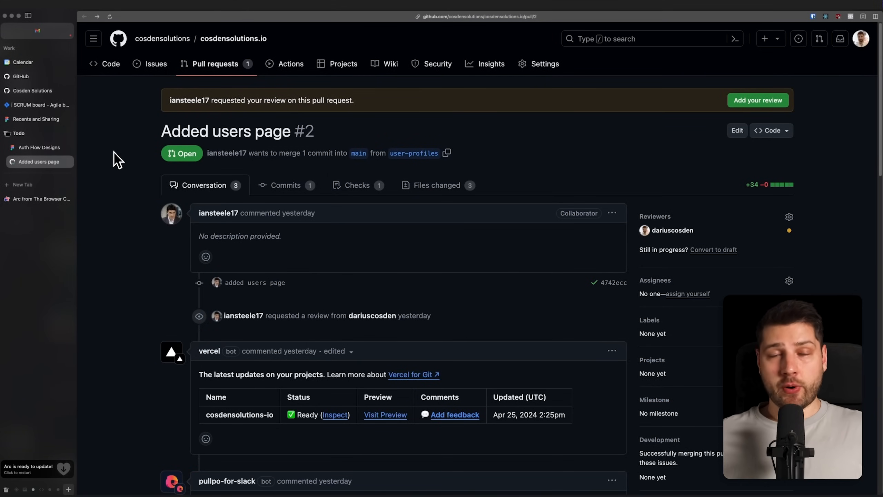
{"action": "mouse_move", "coordinate": [127, 115]}
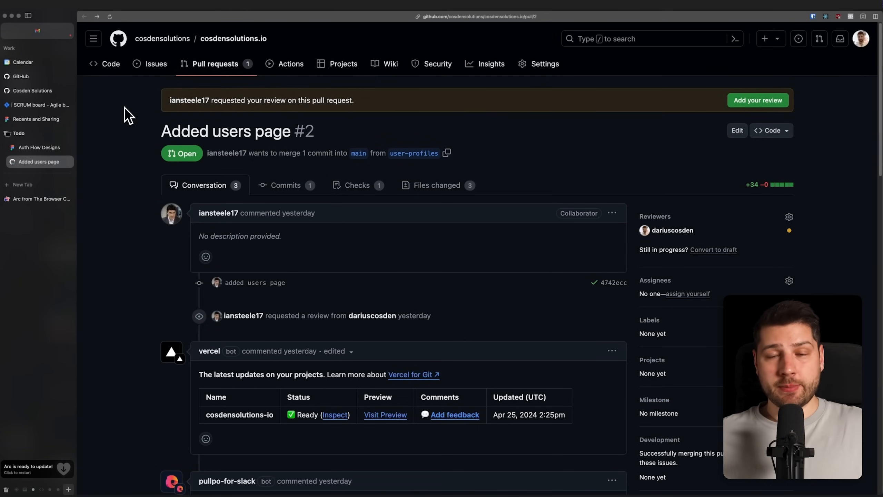
{"action": "mouse_move", "coordinate": [102, 116]}
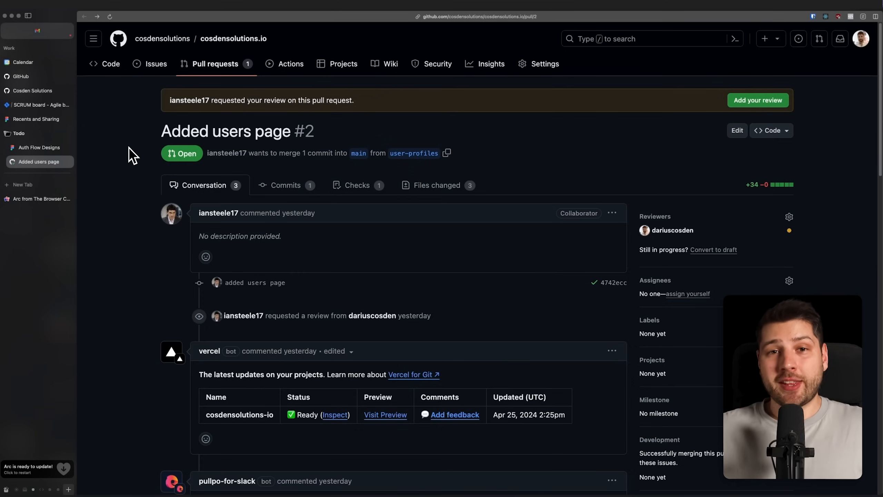
{"action": "mouse_move", "coordinate": [138, 162]}
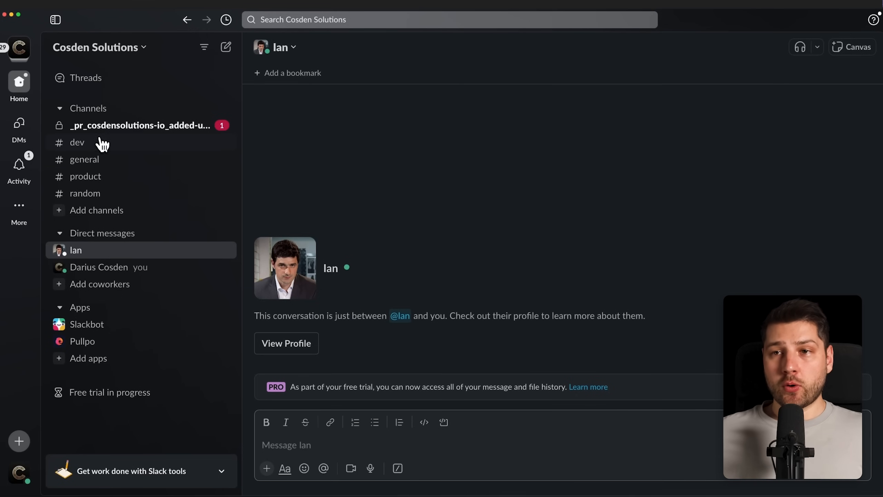
Open _pr_cosdensolutions-io_added-users-page and scroll through Pullpo's welcome and AI Suggestions.
{"action": "left_click", "coordinate": [139, 125]}
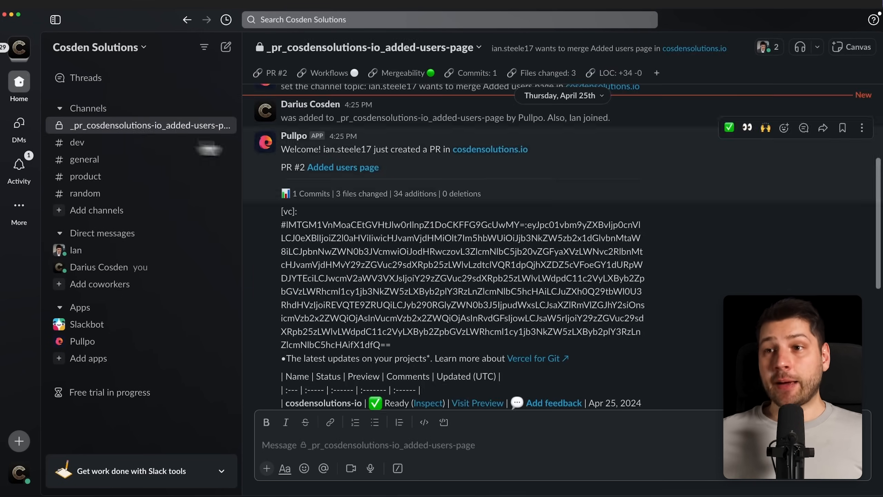
{"action": "scroll", "scroll_direction": "down", "scroll_amount": 3}
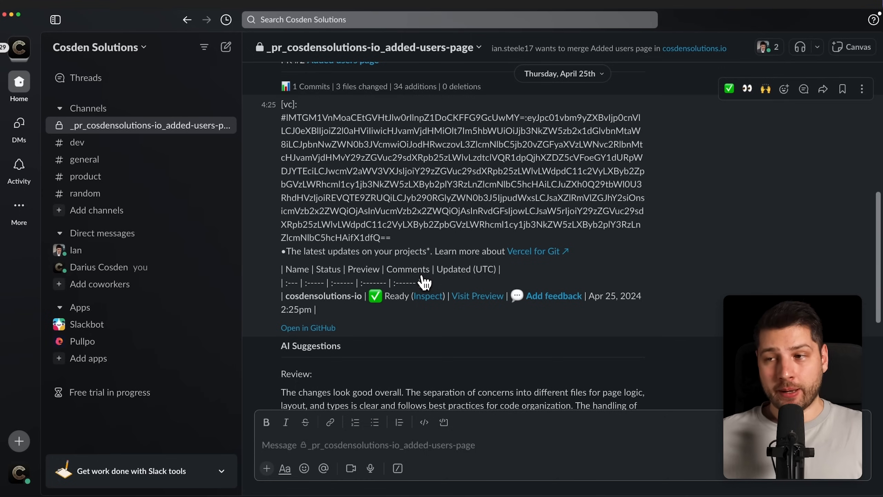
{"action": "scroll", "scroll_direction": "down", "scroll_amount": 3}
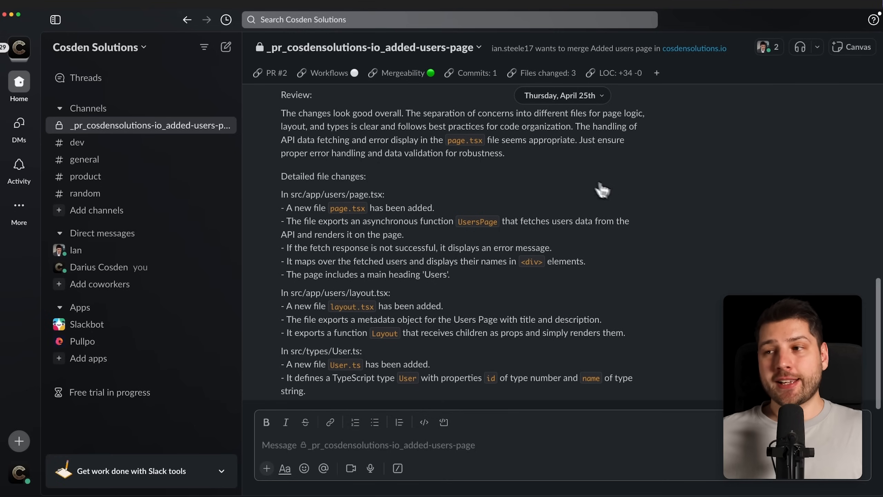
{"action": "mouse_move", "coordinate": [440, 180]}
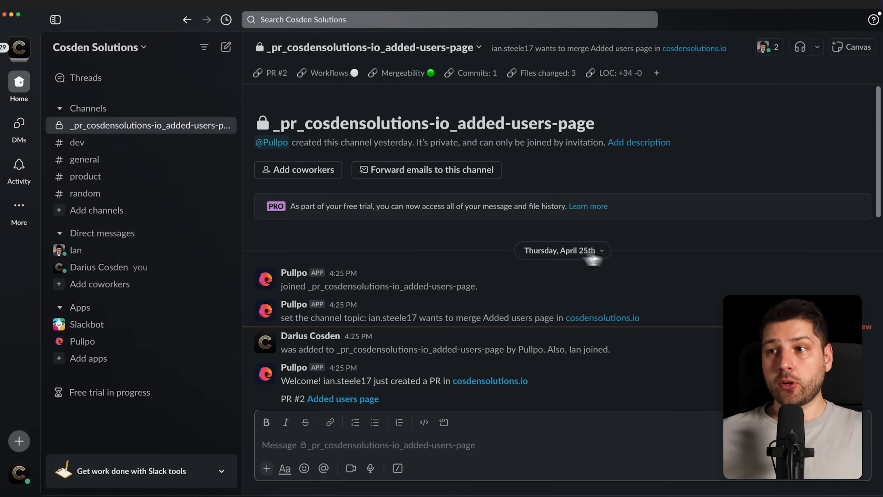
{"action": "mouse_move", "coordinate": [459, 242]}
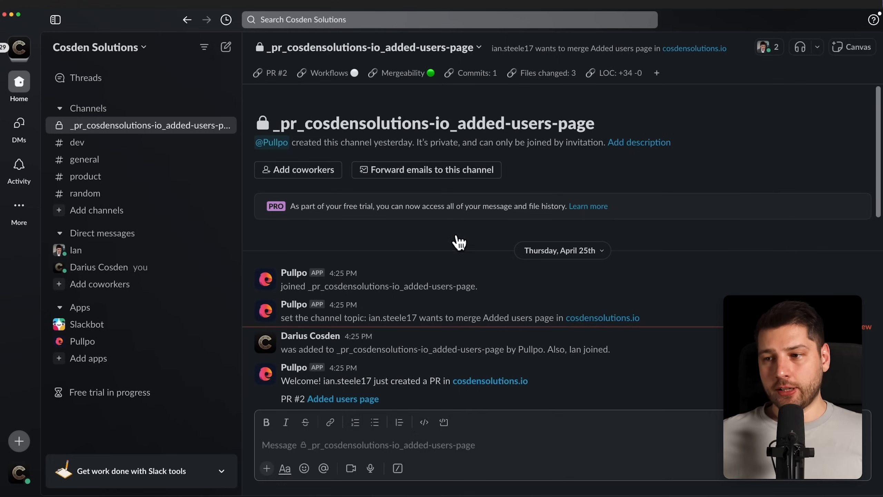
{"action": "scroll", "scroll_direction": "down", "scroll_amount": 3}
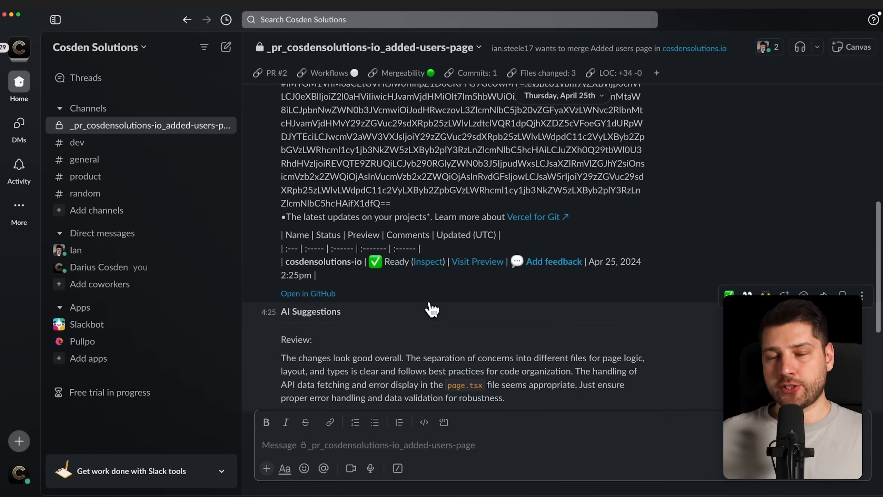
{"action": "scroll", "scroll_direction": "down", "scroll_amount": 3}
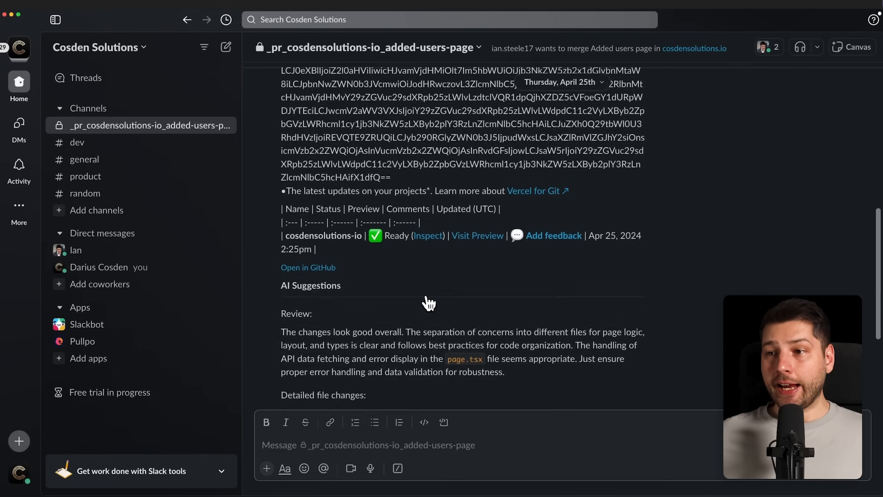
{"action": "scroll", "scroll_direction": "down", "scroll_amount": 3}
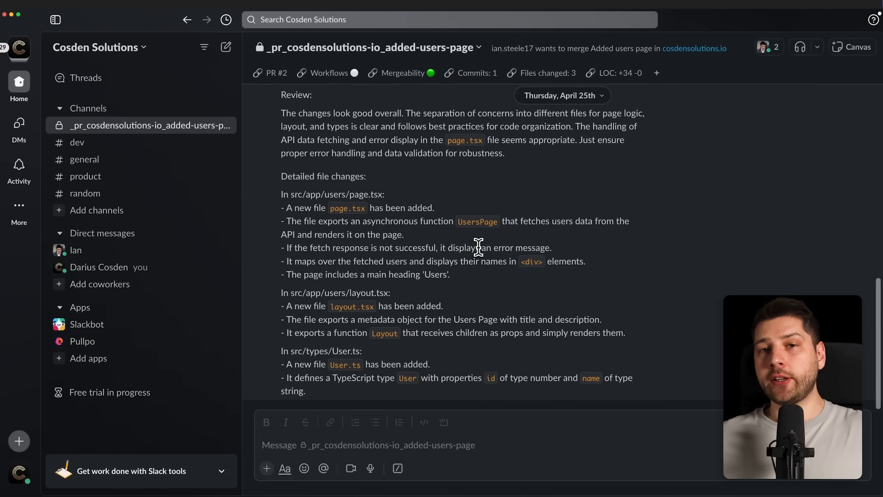
{"action": "mouse_move", "coordinate": [532, 250]}
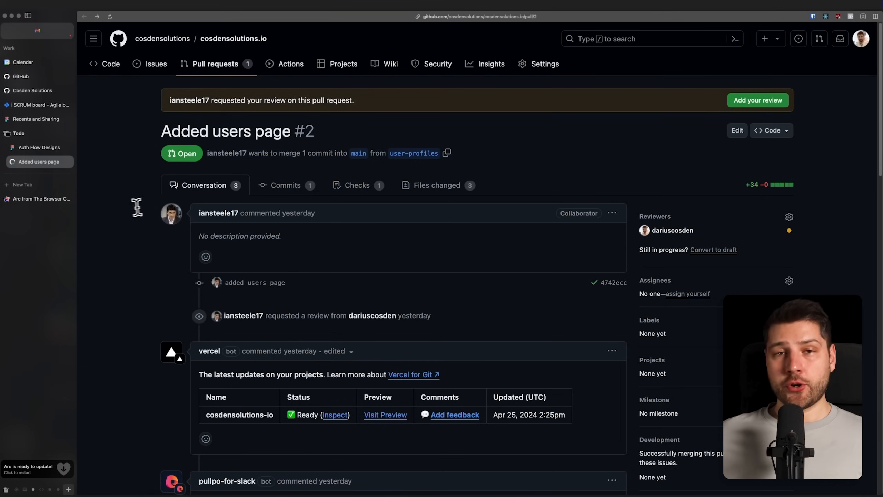
{"action": "scroll", "scroll_direction": "down", "scroll_amount": 3}
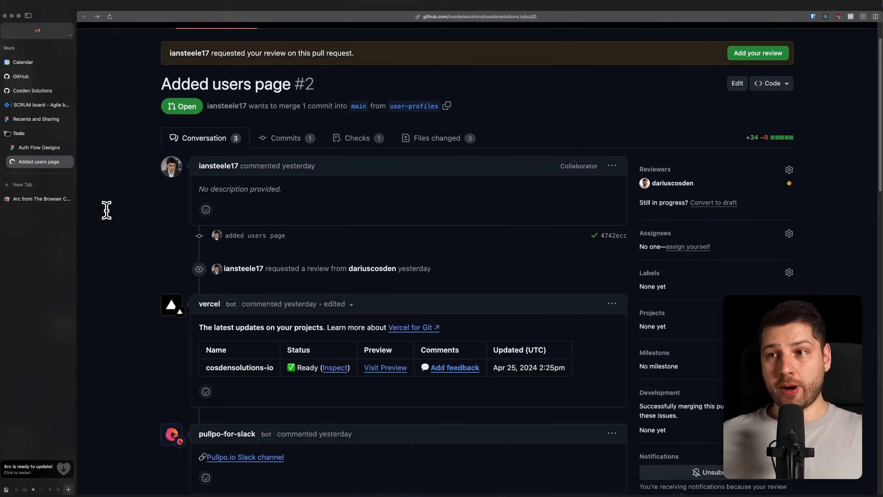
{"action": "scroll", "scroll_direction": "down", "scroll_amount": 3}
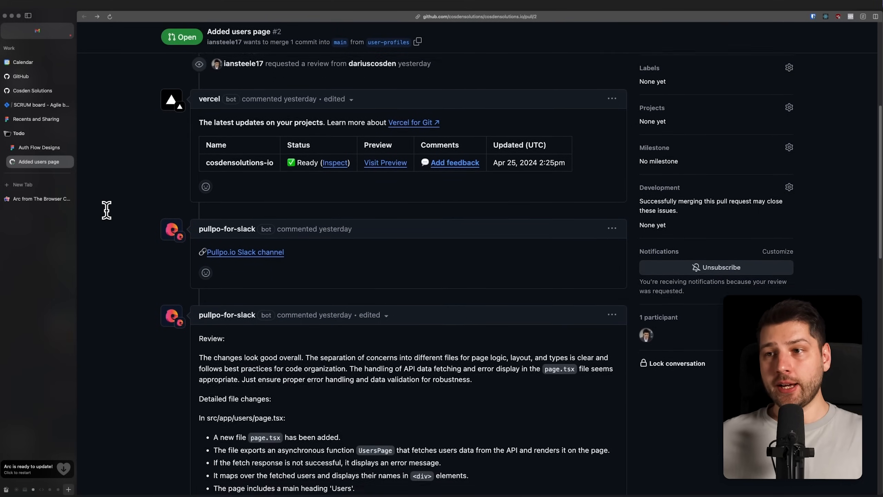
{"action": "scroll", "scroll_direction": "down", "scroll_amount": 3}
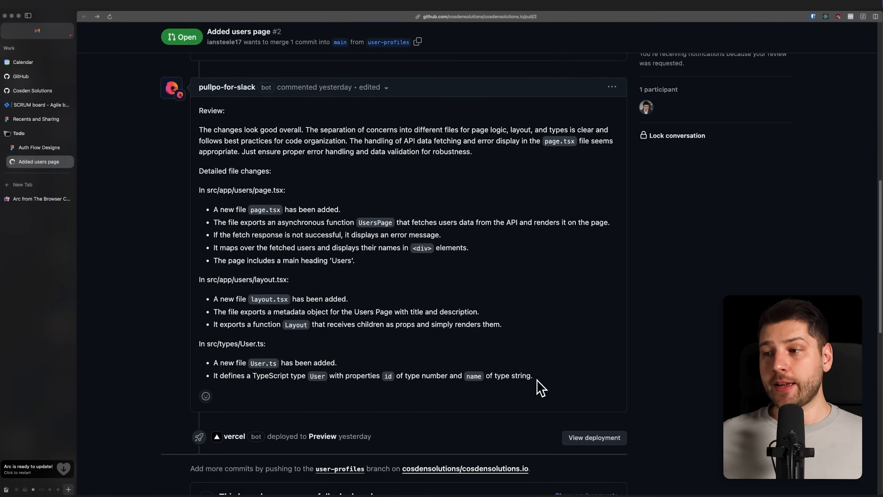
{"action": "left_click_drag", "start_coordinate": [220, 171], "coordinate": [532, 376]}
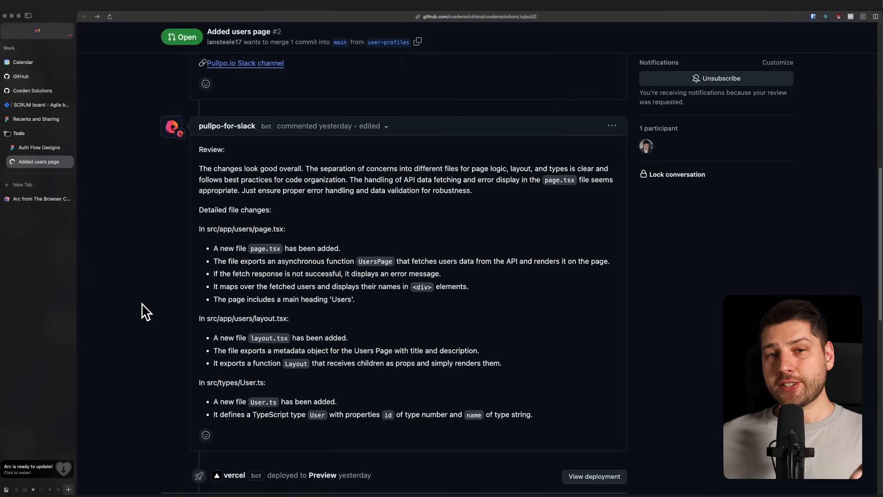
{"action": "mouse_move", "coordinate": [382, 320]}
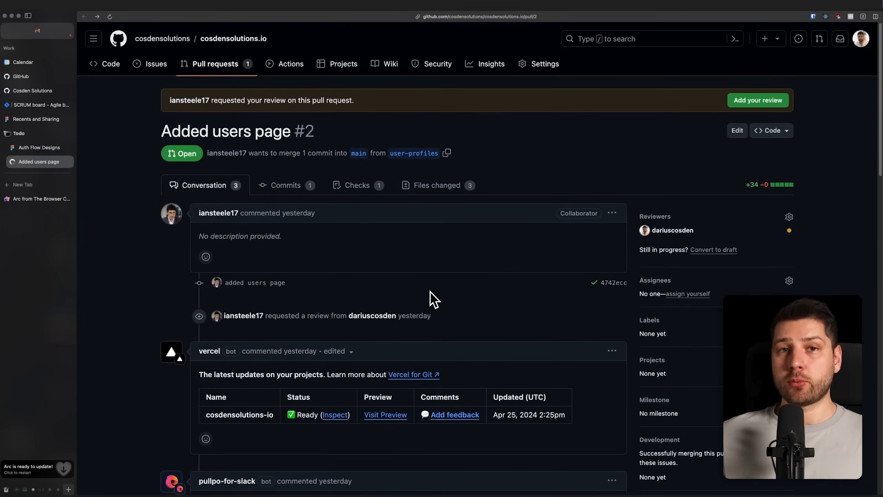
{"action": "mouse_move", "coordinate": [444, 203]}
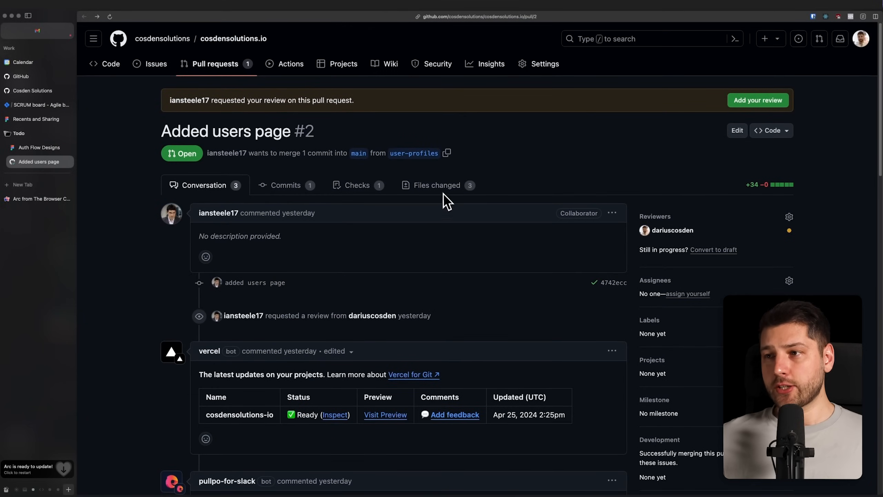
Comment on page.tsx lines 15–17 in Files changed, suggesting a separate component.
{"action": "left_click", "coordinate": [436, 184]}
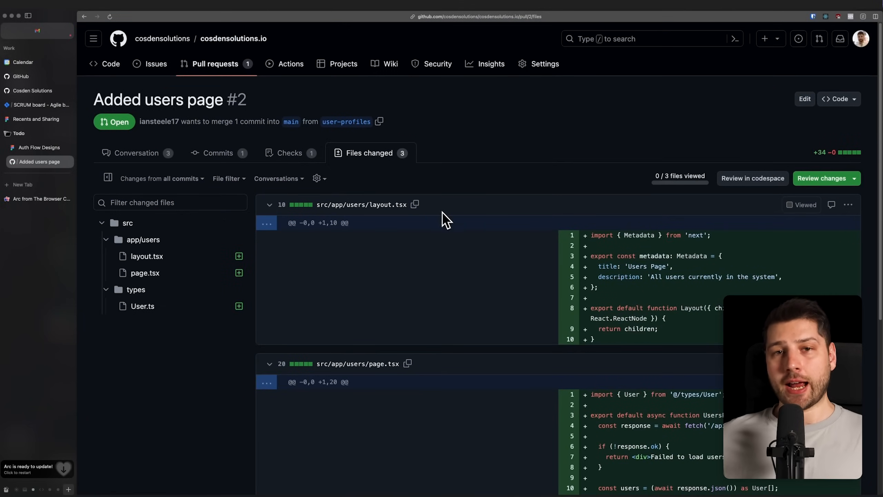
{"action": "scroll", "scroll_direction": "down", "scroll_amount": 3}
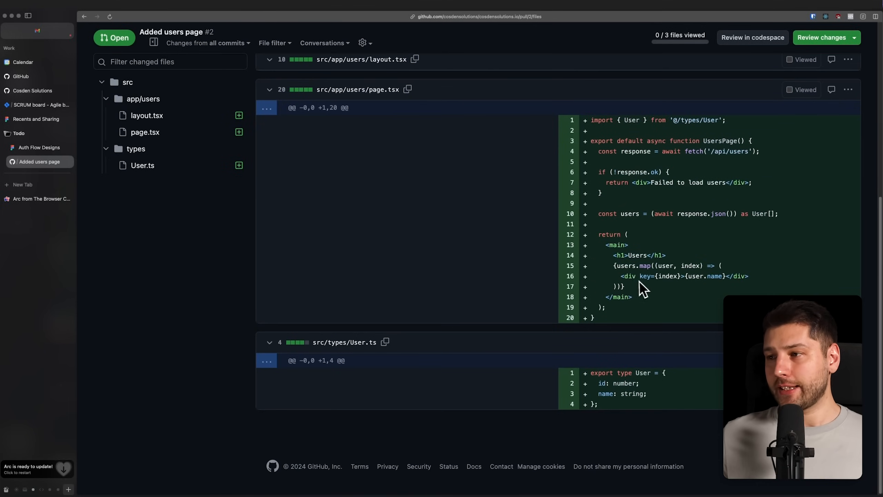
{"action": "mouse_move", "coordinate": [580, 273]}
{"action": "type", "text": "this should be a separate component"}
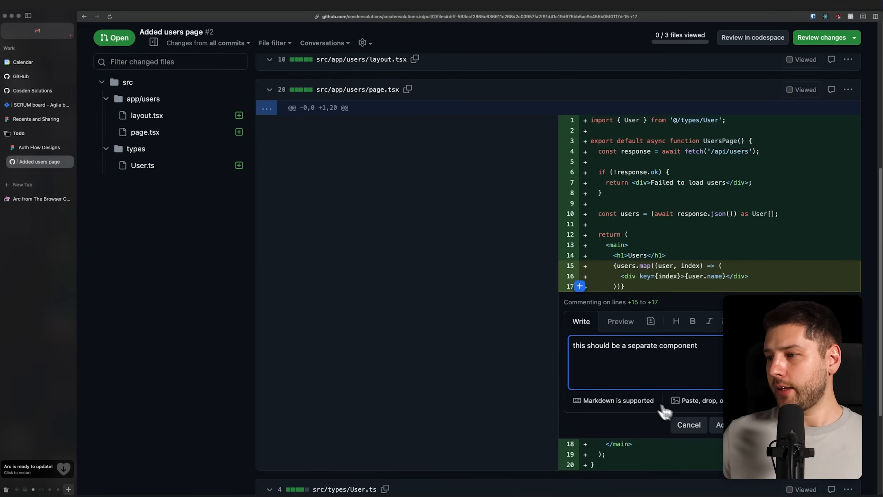
{"action": "left_click", "coordinate": [726, 425]}
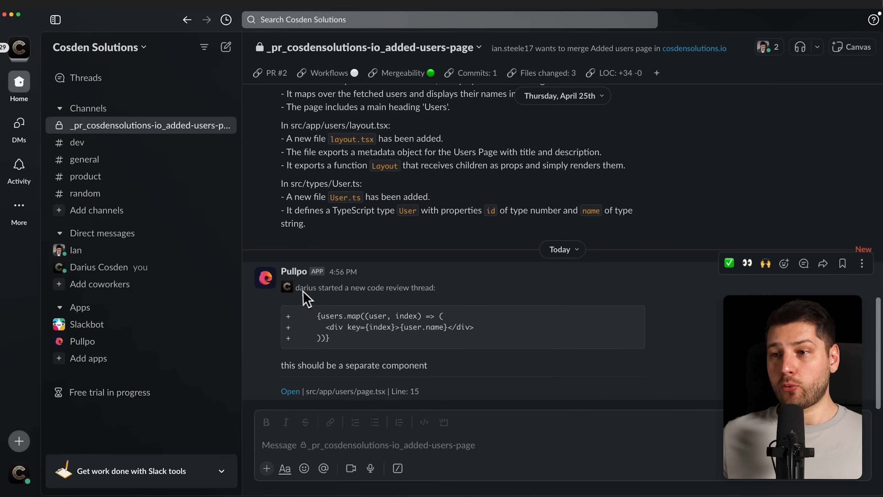
View Pullpo's new code review thread about the separate component in Slack.
{"action": "left_click_drag", "start_coordinate": [295, 287], "coordinate": [436, 288]}
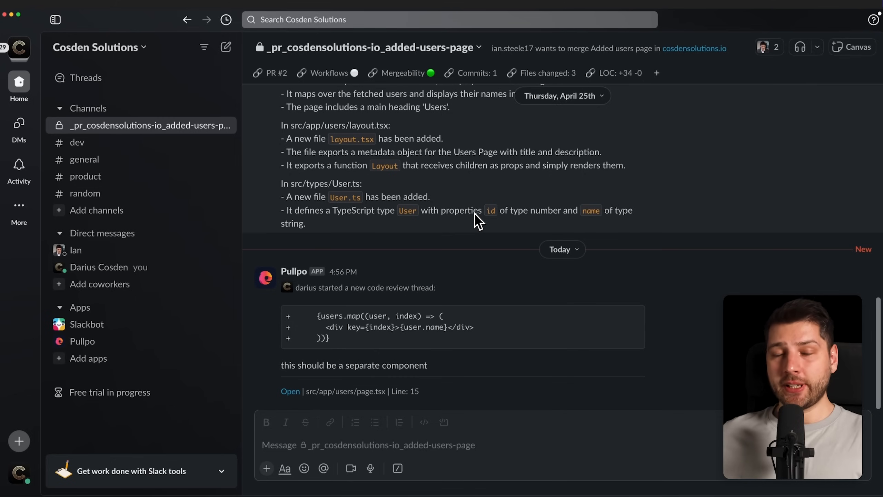
{"action": "mouse_move", "coordinate": [504, 252]}
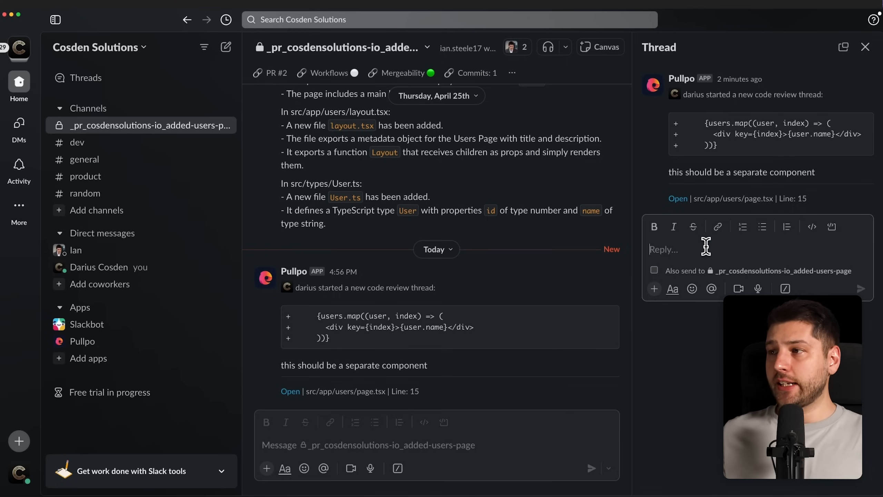
{"action": "mouse_move", "coordinate": [681, 177]}
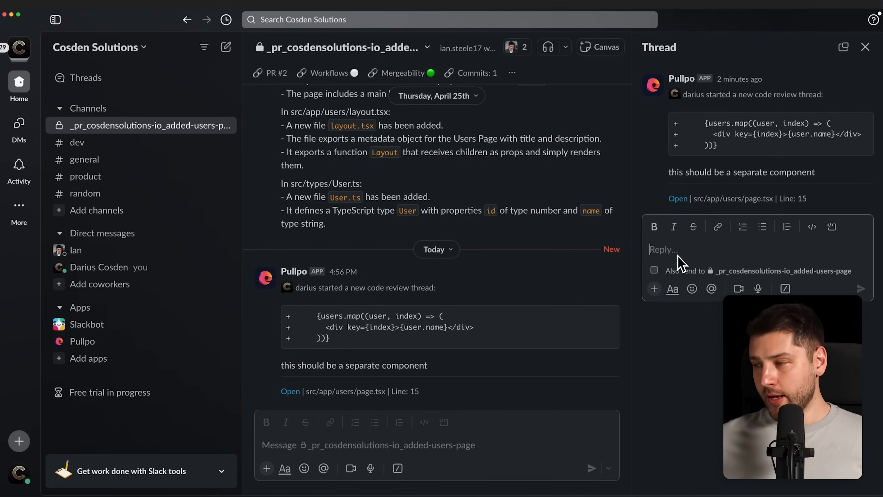
Reply 'maybe name it `UsersList`' in the Pullpo thread.
{"action": "type", "text": "maybe"}
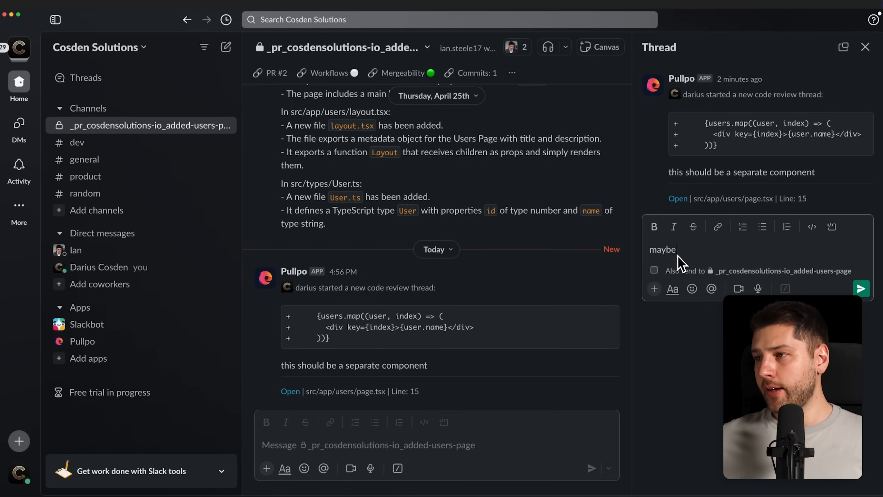
{"action": "type", "text": "name it `UsersL"}
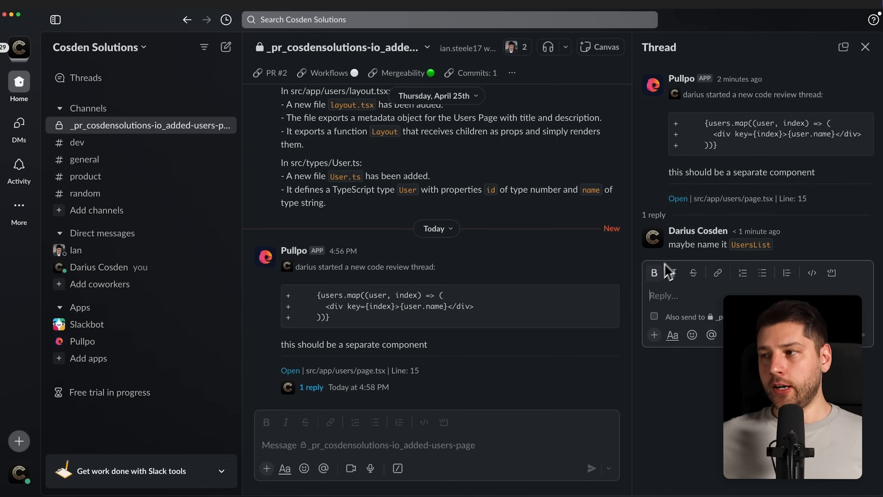
{"action": "mouse_move", "coordinate": [715, 251]}
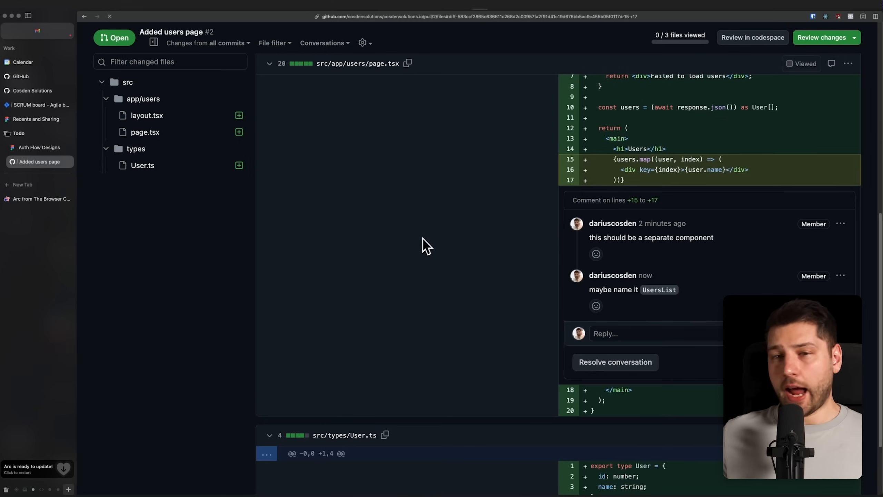
{"action": "scroll", "scroll_direction": "down", "scroll_amount": 3}
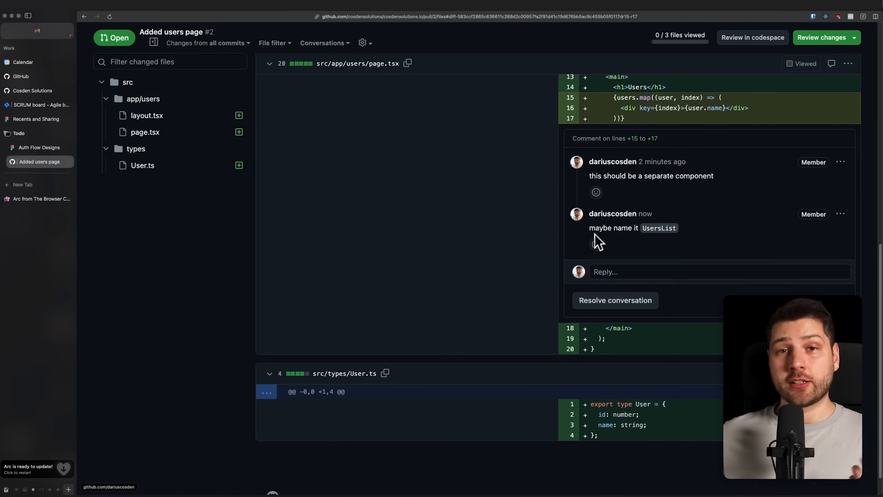
{"action": "left_click_drag", "start_coordinate": [589, 228], "coordinate": [676, 228]}
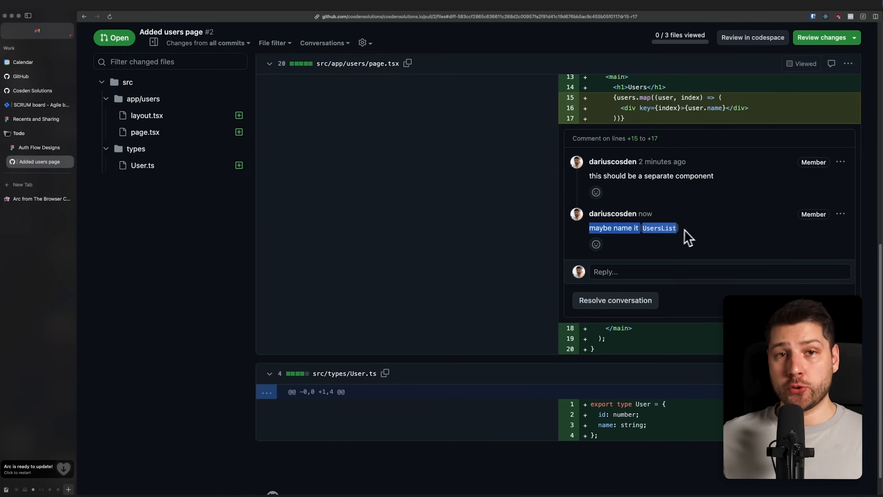
{"action": "mouse_move", "coordinate": [508, 251]}
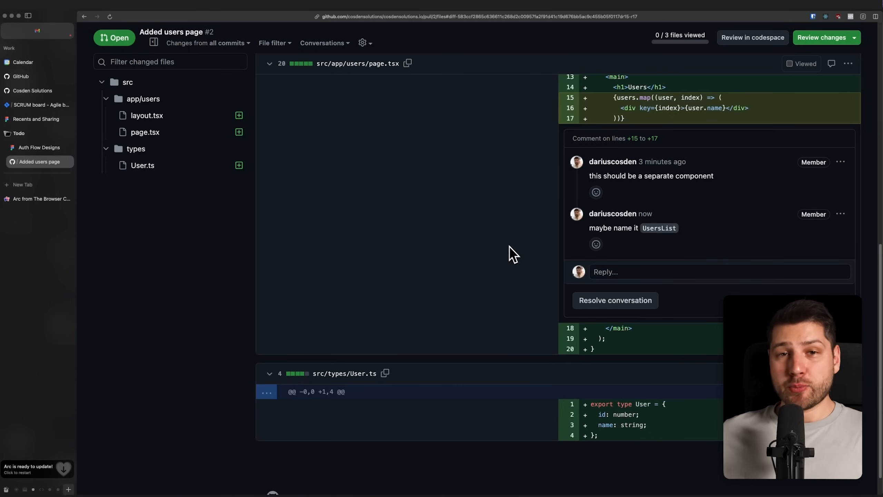
{"action": "mouse_move", "coordinate": [528, 254]}
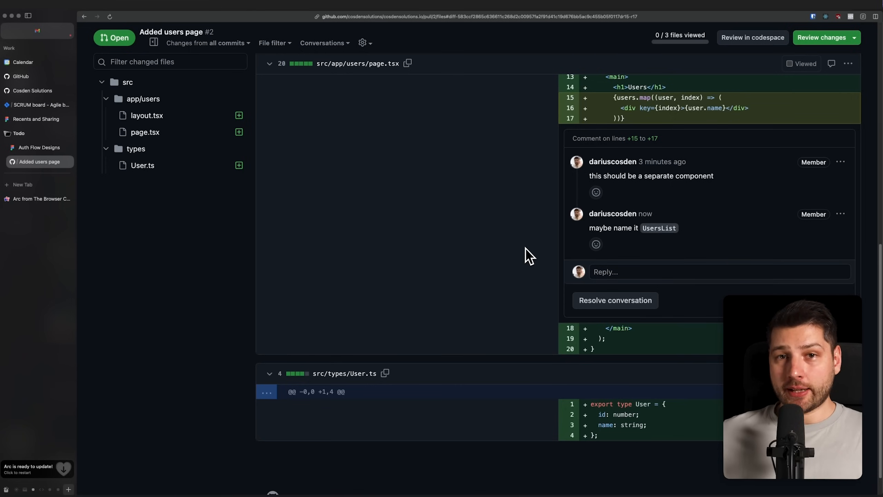
{"action": "mouse_move", "coordinate": [511, 254]}
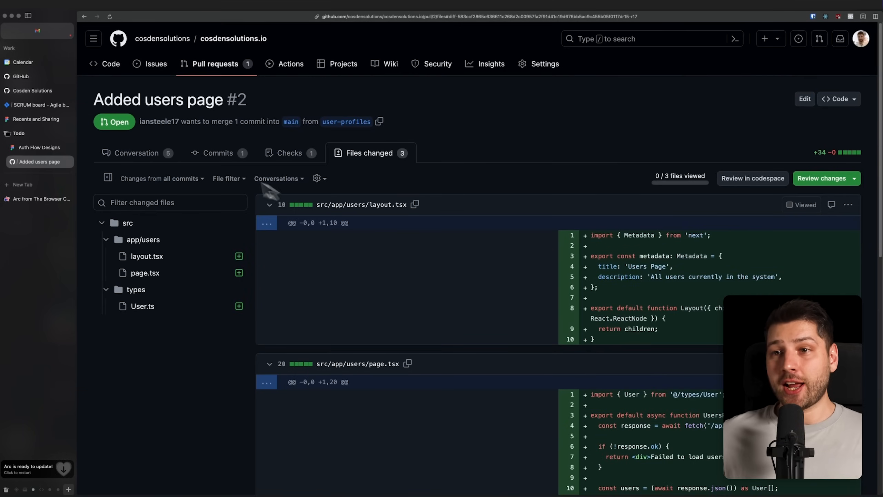
{"action": "left_click", "coordinate": [135, 153]}
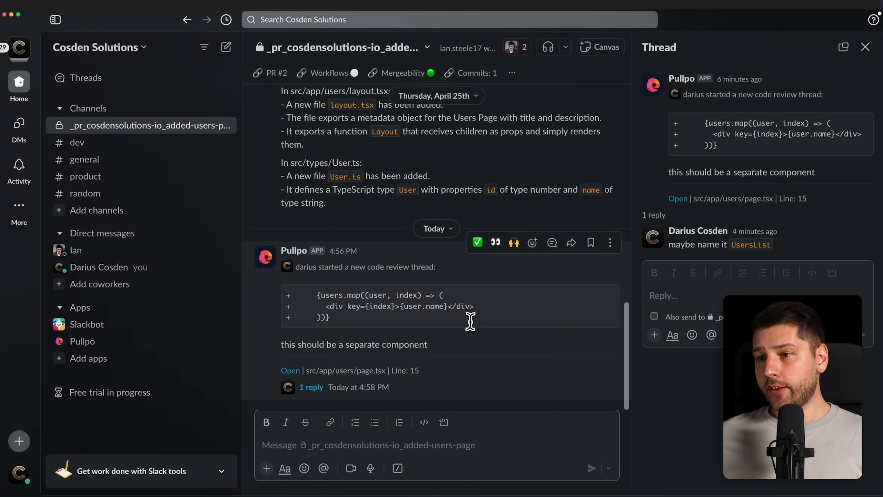
{"action": "mouse_move", "coordinate": [387, 322]}
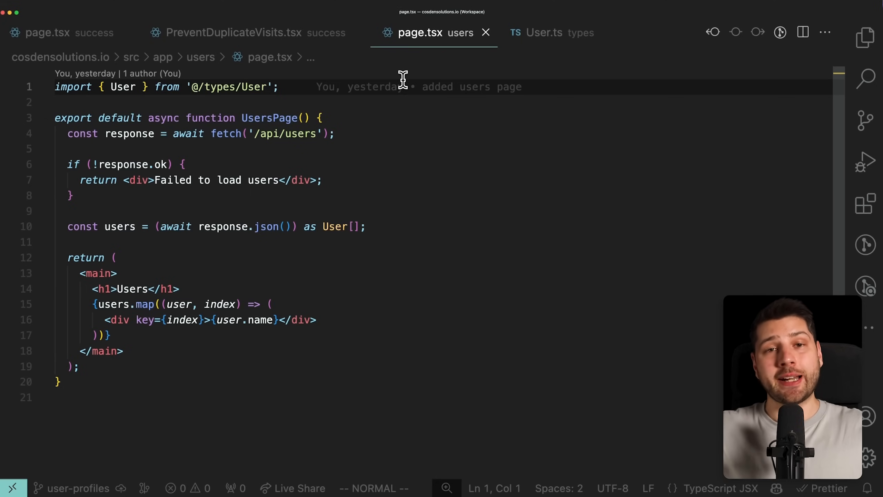
Open User.ts from the users page's User import, then return to the users page.
{"action": "left_click", "coordinate": [276, 87]}
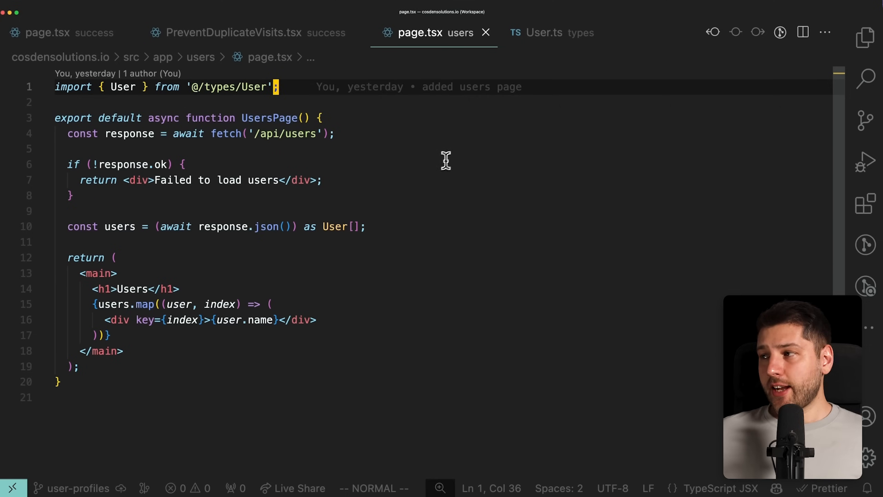
{"action": "left_click", "coordinate": [866, 37]}
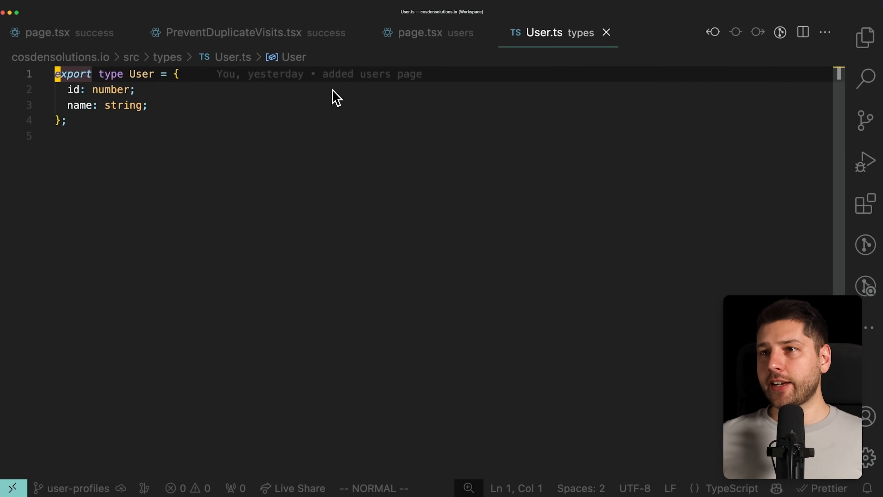
{"action": "left_click", "coordinate": [420, 33]}
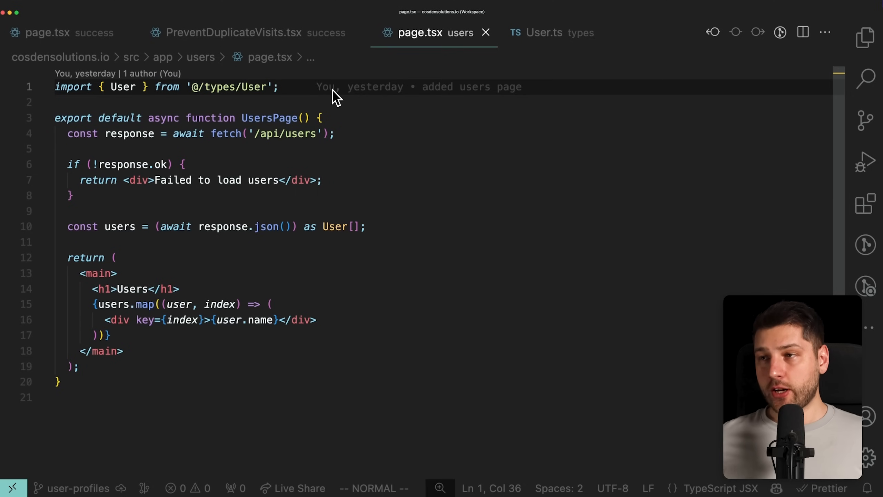
Open the success page.tsx and check the PreventDuplicateVisits component usage.
{"action": "key", "text": "cmd+p"}
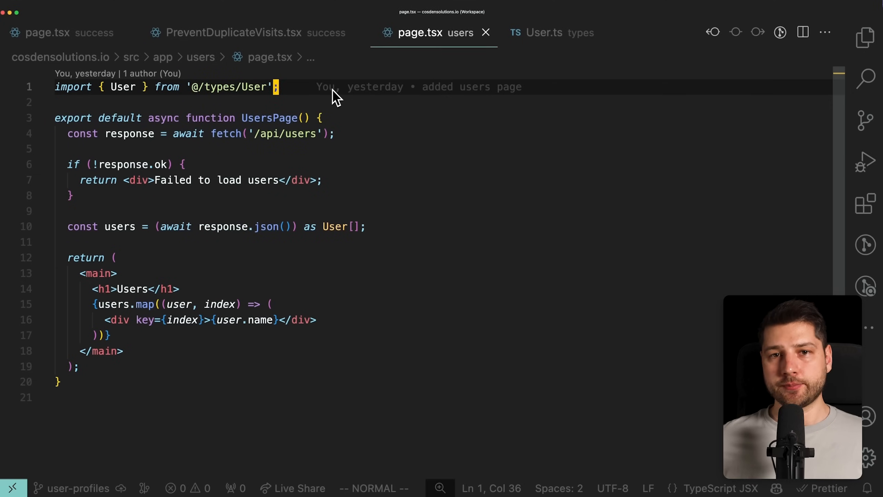
{"action": "left_click", "coordinate": [48, 32]}
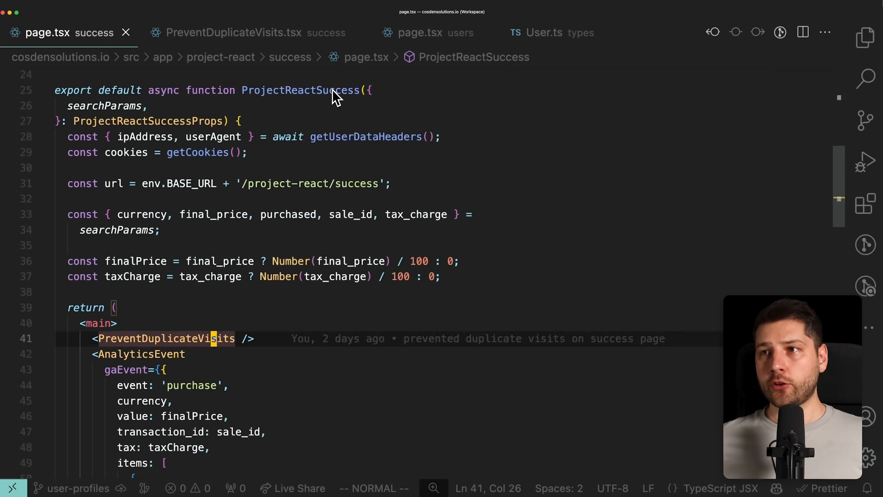
{"action": "left_click", "coordinate": [551, 32]}
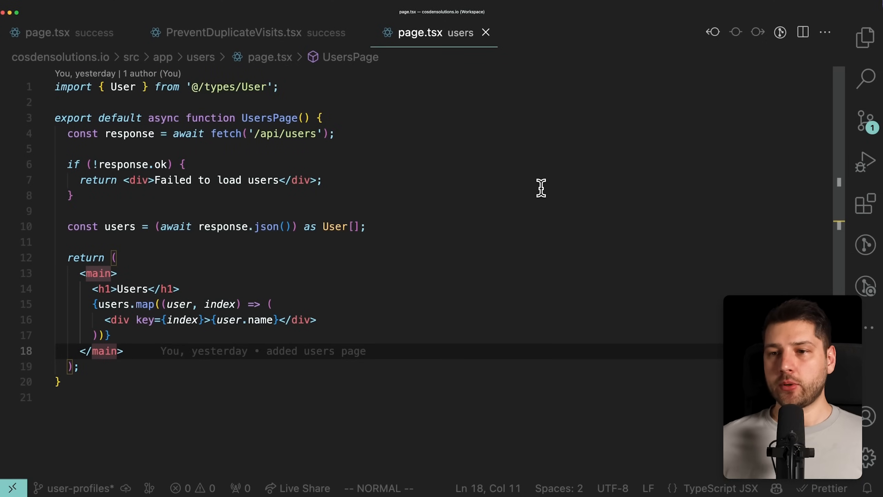
{"action": "key", "text": "ctrl+`"}
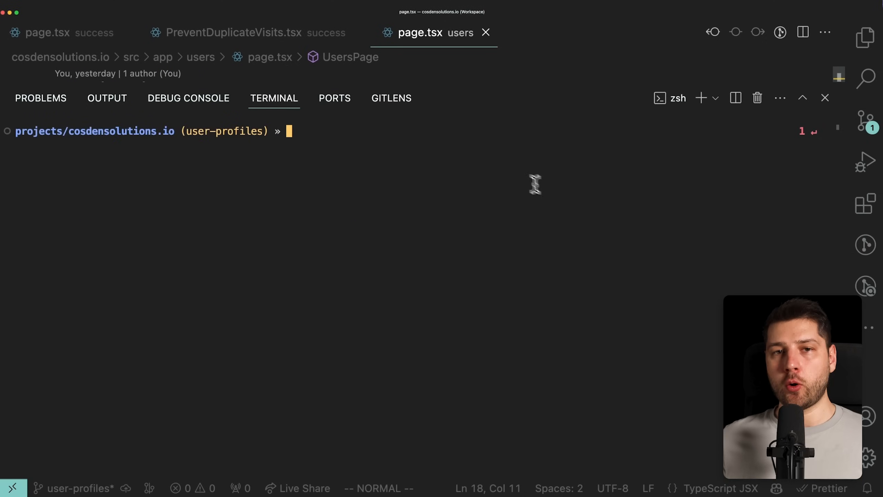
Enter 'pnpm add three-stdlib' in the integrated terminal.
{"action": "type", "text": "pnpm add three-stdlib"}
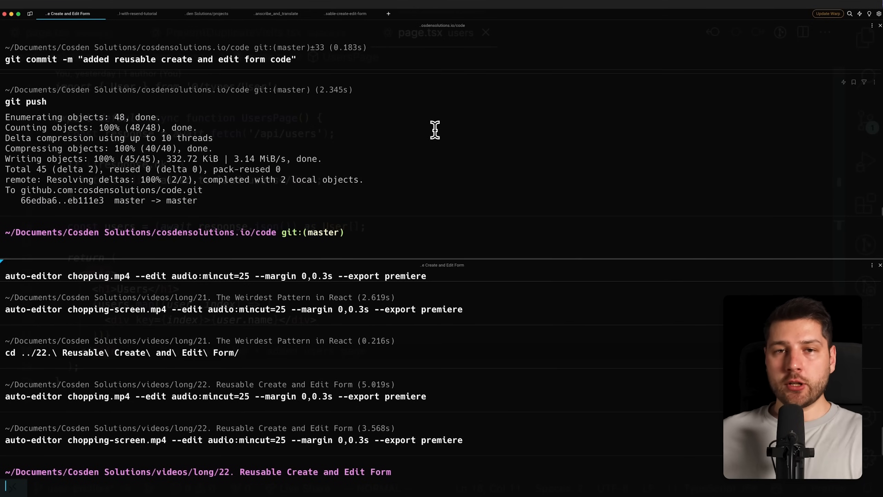
{"action": "left_click", "coordinate": [274, 14]}
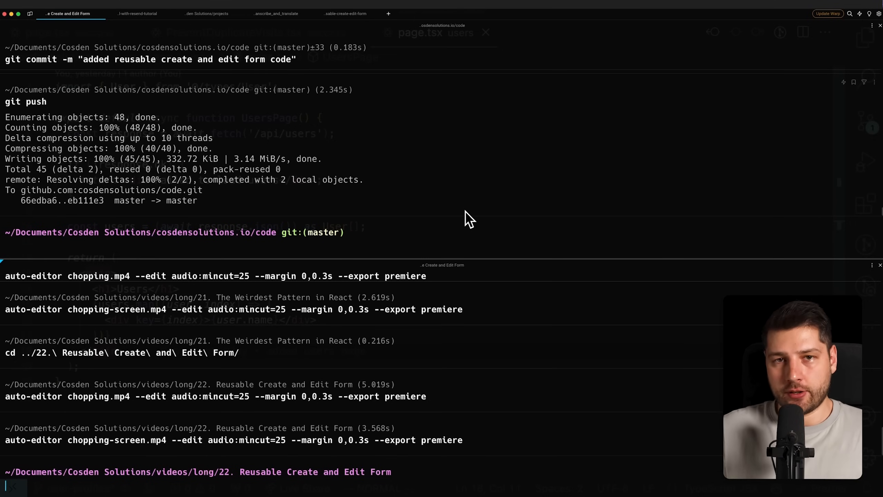
{"action": "mouse_move", "coordinate": [30, 14]}
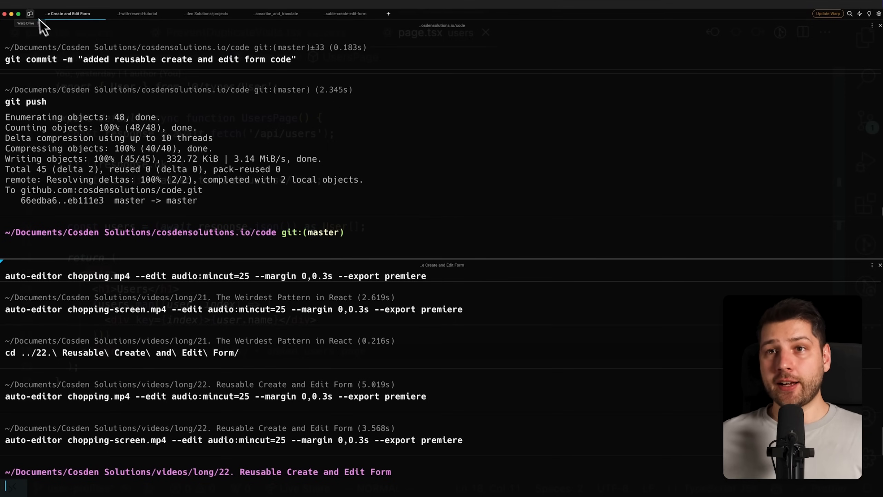
Run the Warp Drive 'Kill the process running on a port' workflow with port 8000.
{"action": "left_click", "coordinate": [29, 13]}
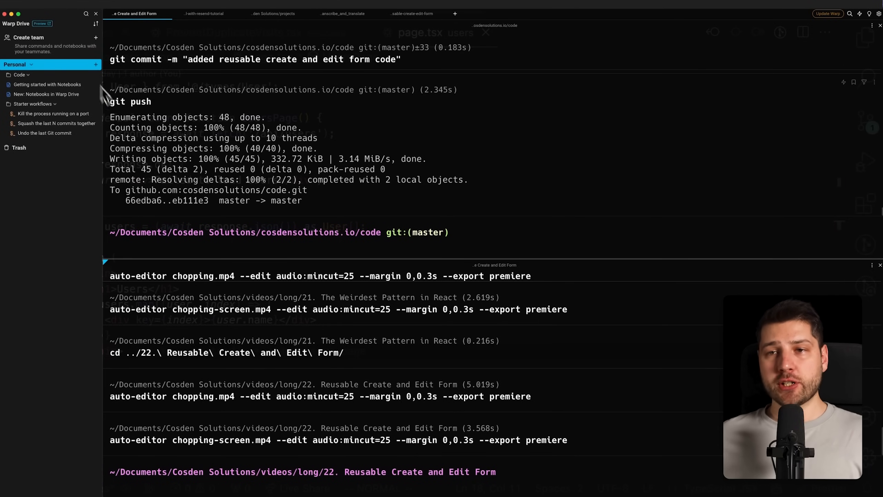
{"action": "mouse_move", "coordinate": [73, 177]}
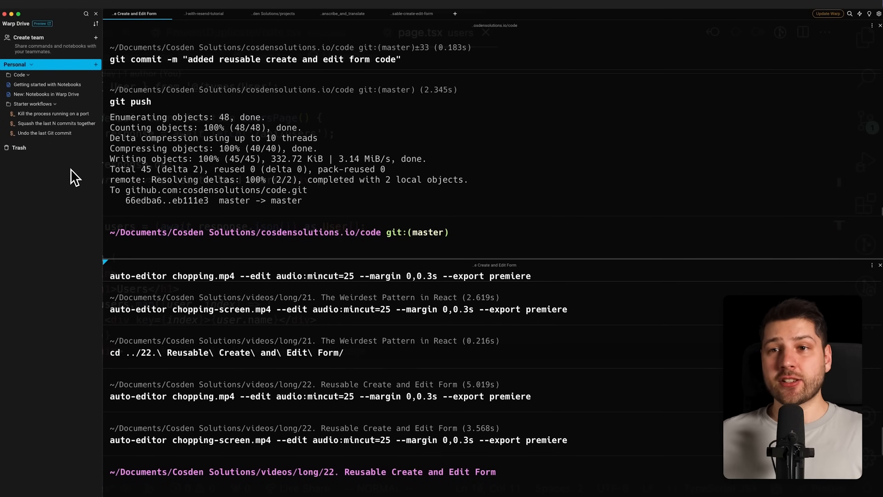
{"action": "left_click", "coordinate": [52, 113]}
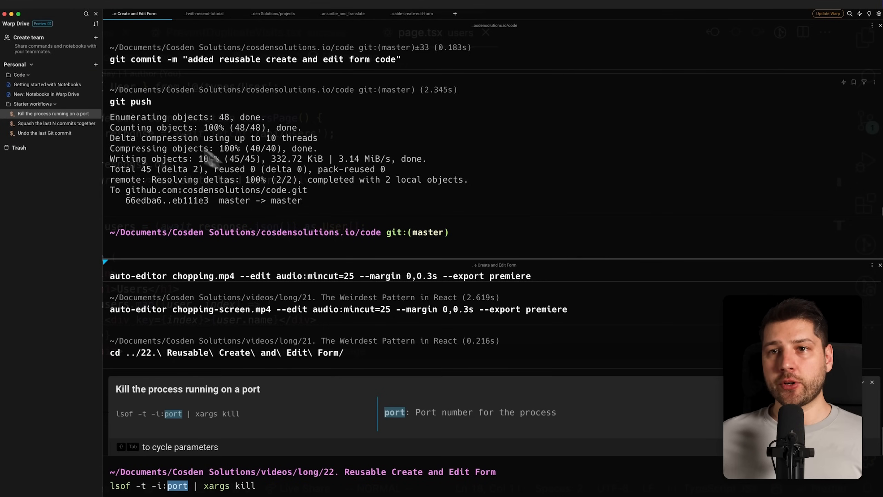
{"action": "mouse_move", "coordinate": [53, 113]}
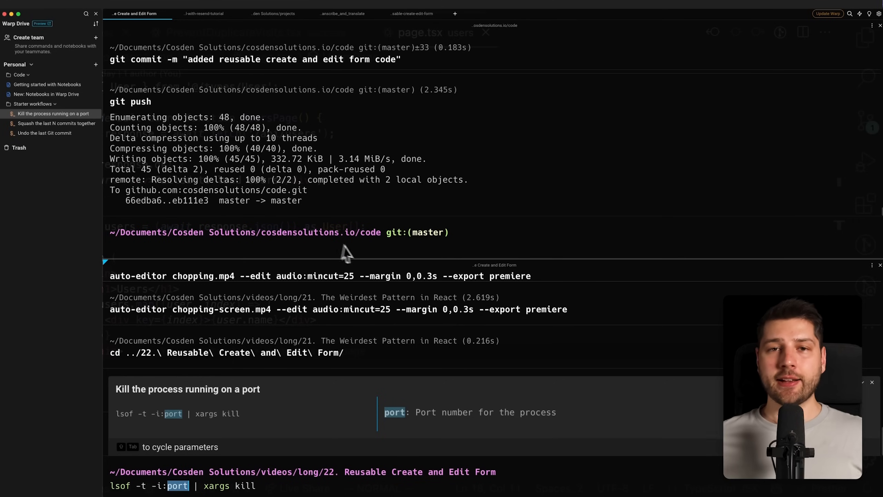
{"action": "mouse_move", "coordinate": [359, 258]}
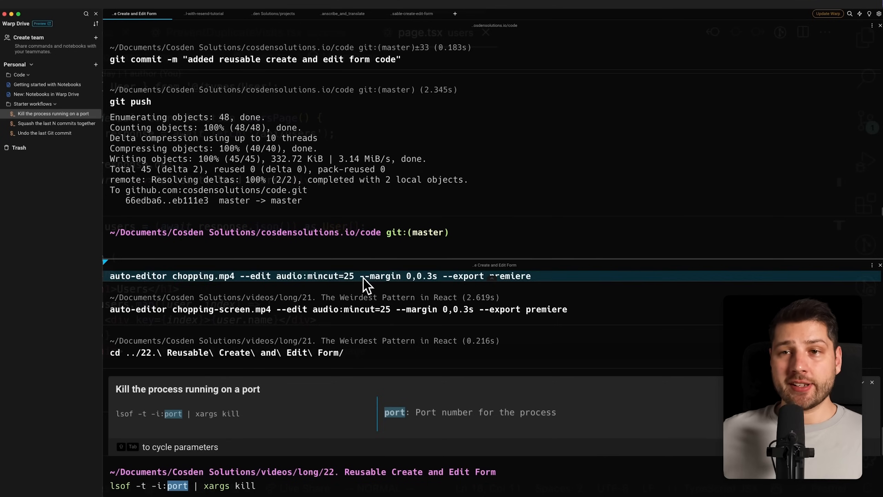
{"action": "mouse_move", "coordinate": [52, 113]}
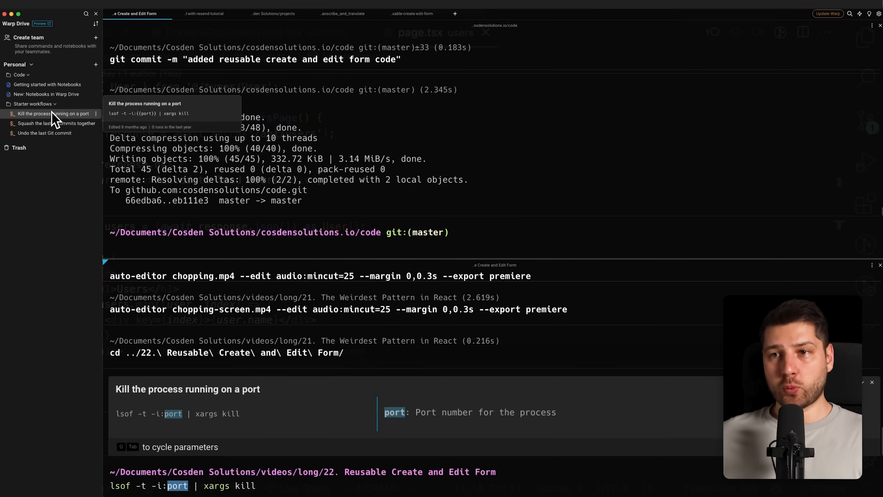
{"action": "mouse_move", "coordinate": [78, 117]}
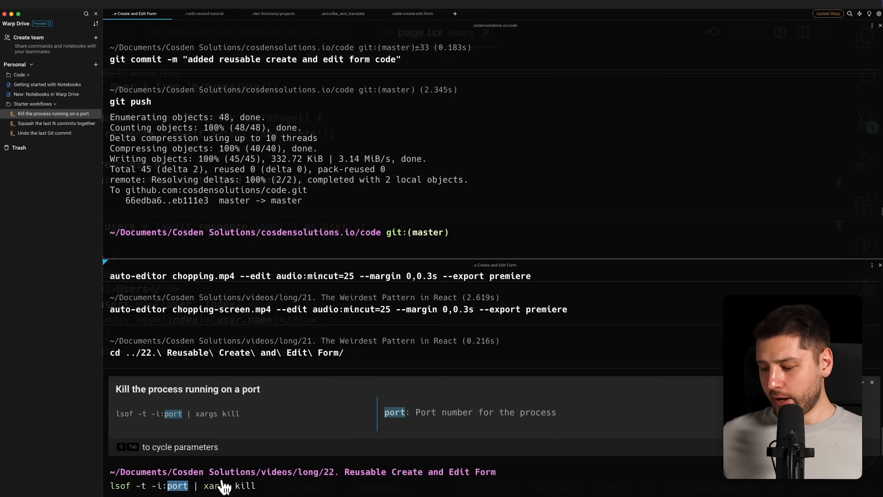
{"action": "type", "text": "8000"}
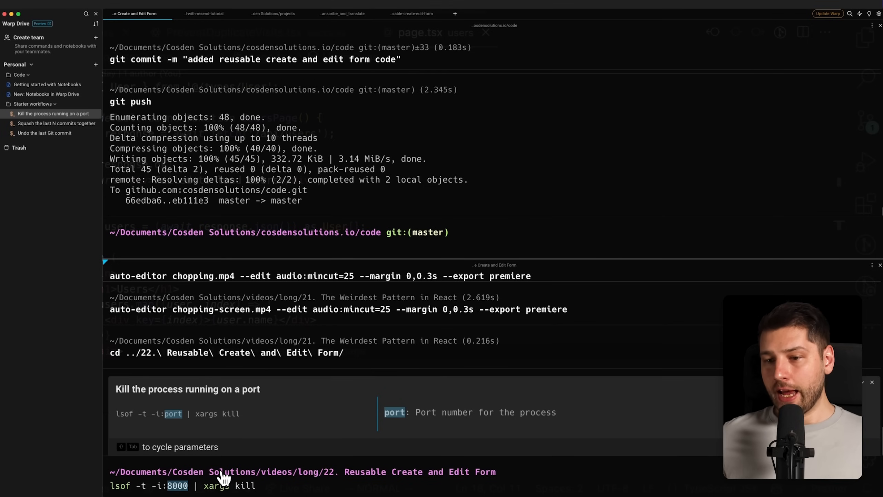
{"action": "key", "text": "enter"}
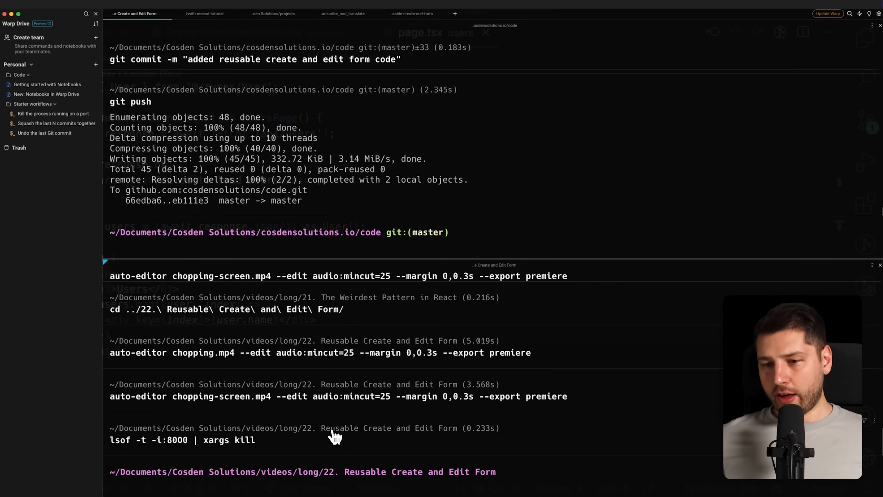
{"action": "type", "text": "pnpm dev"}
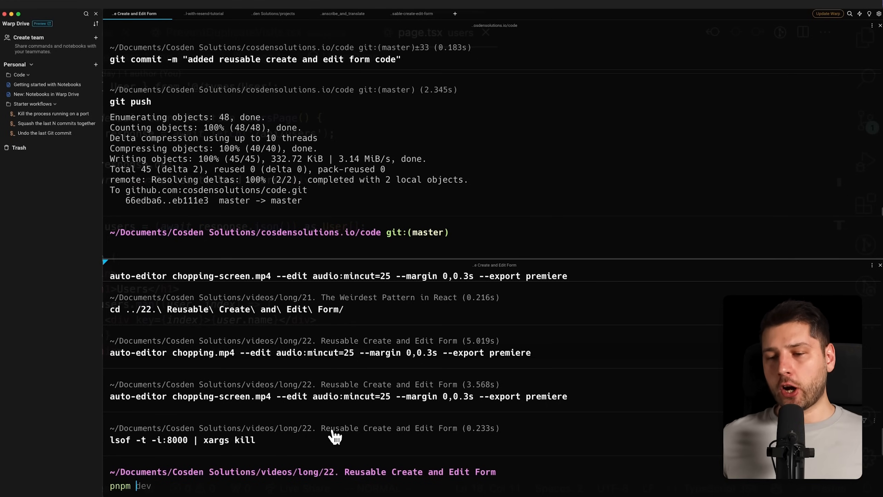
{"action": "mouse_move", "coordinate": [180, 479]}
{"action": "type", "text": " install"}
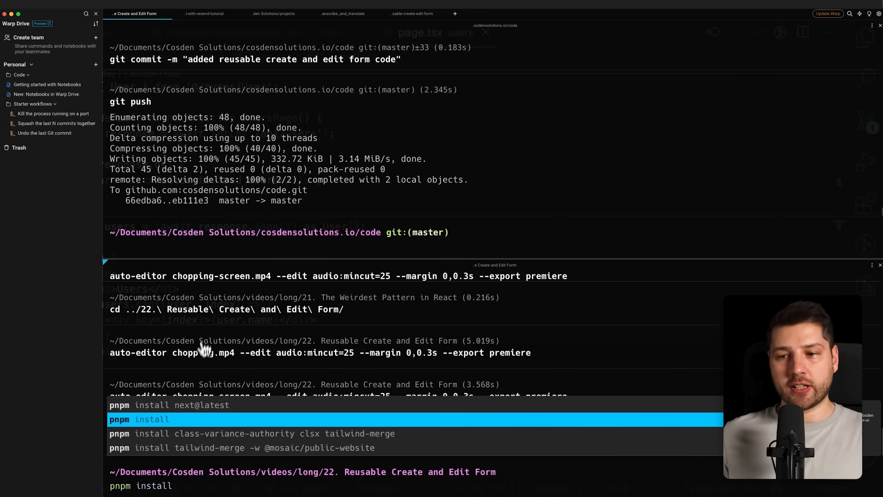
{"action": "mouse_move", "coordinate": [245, 445]}
{"action": "type", "text": " tailwind-merge -w @mosaic/public-website"}
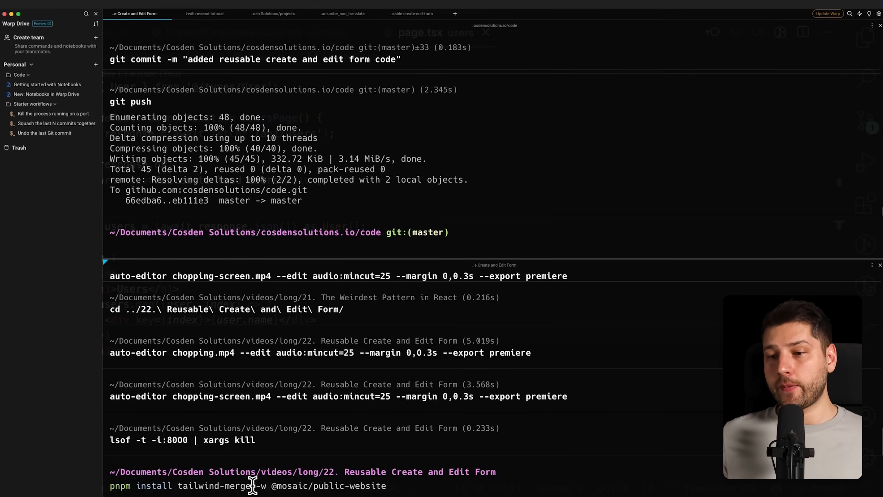
{"action": "double_click", "coordinate": [238, 485]}
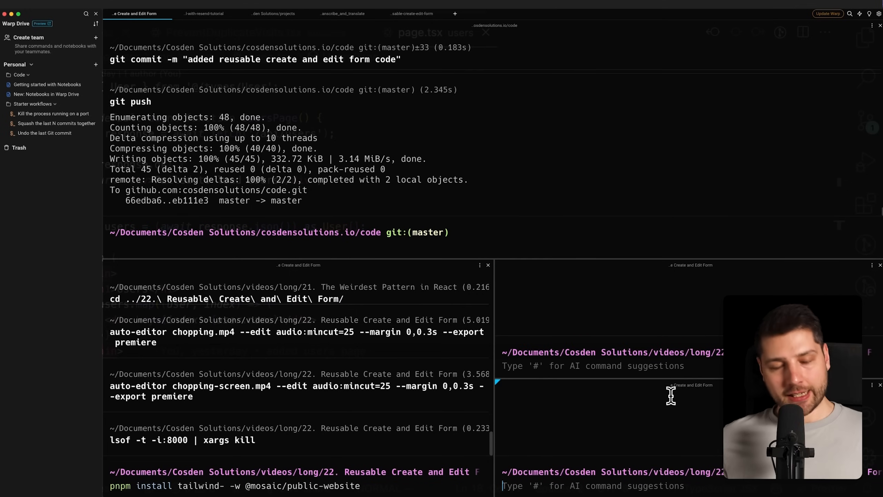
{"action": "mouse_move", "coordinate": [665, 394]}
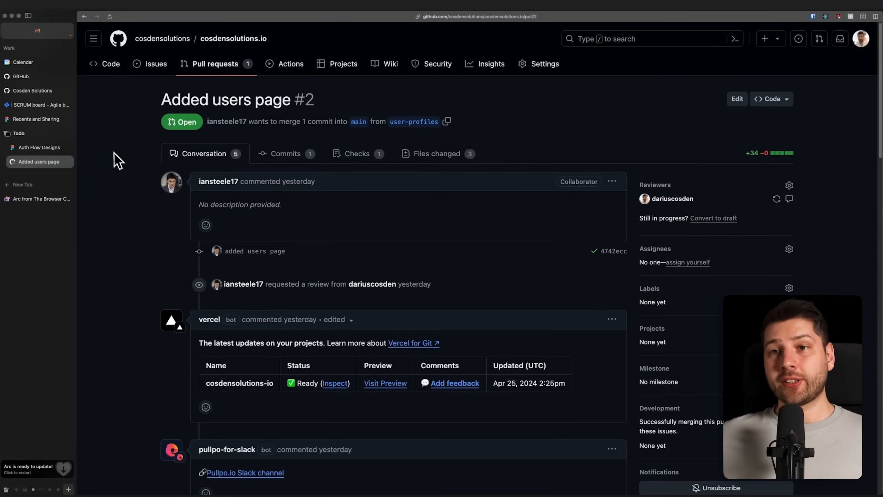
Switch to the Cosden Solutions Sprint 7 Jira board from Arc's sidebar.
{"action": "left_click", "coordinate": [38, 104]}
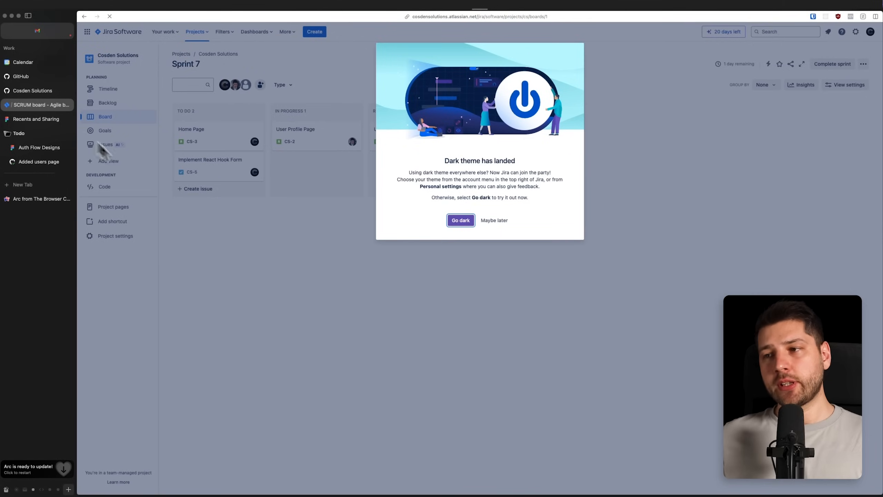
Choose 'Maybe later' on the 'Dark theme has landed' announcement.
{"action": "left_click", "coordinate": [494, 220]}
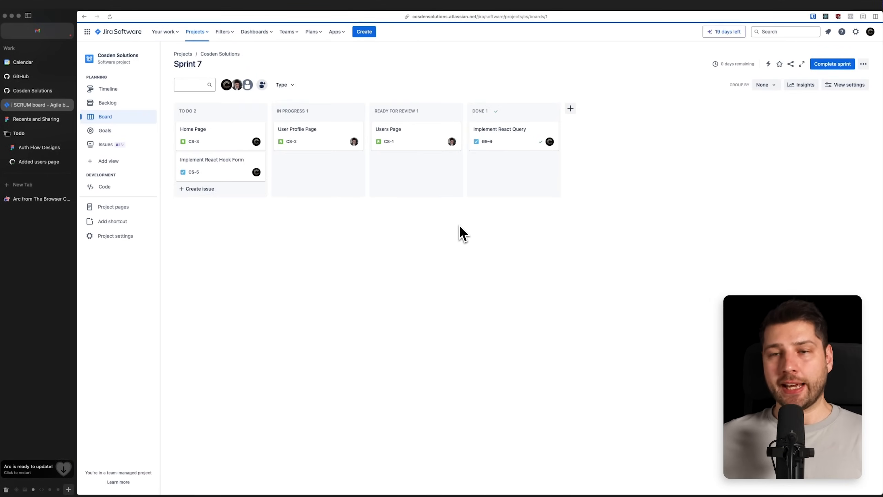
{"action": "mouse_move", "coordinate": [420, 259]}
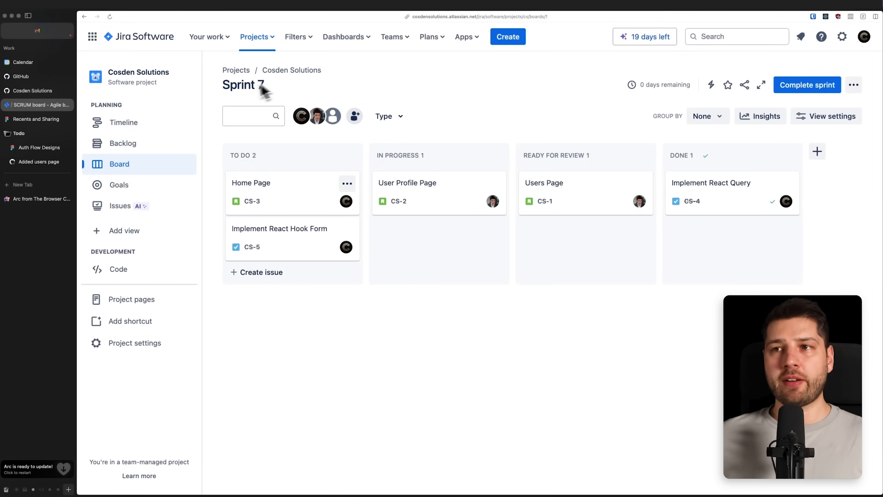
Inspect a Sprint 7 card, then switch to the Auth Flow Designs Figma file.
{"action": "double_click", "coordinate": [243, 85]}
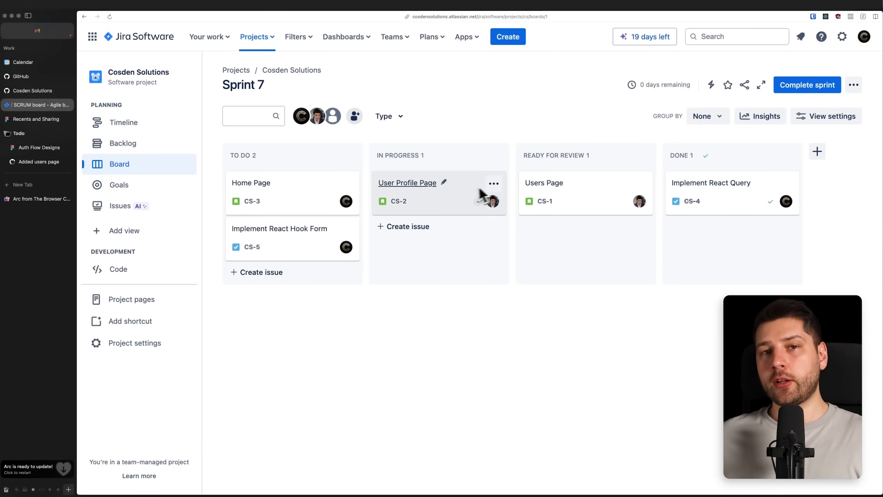
{"action": "mouse_move", "coordinate": [508, 368]}
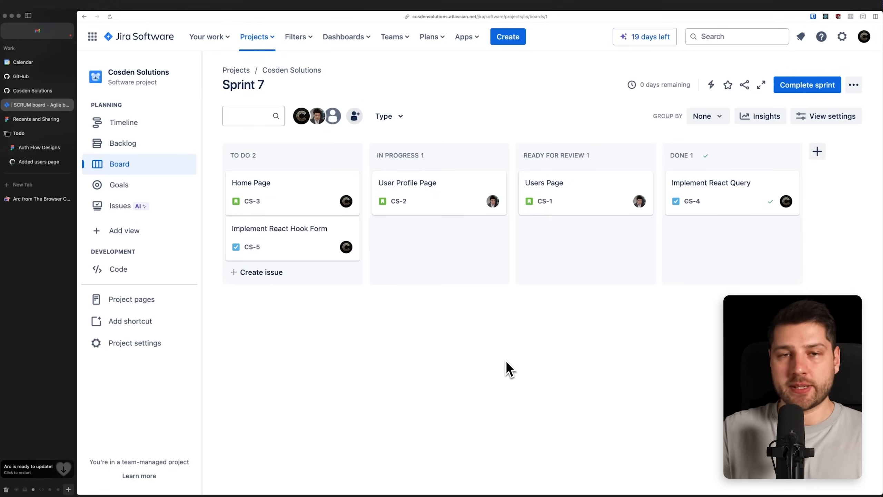
{"action": "mouse_move", "coordinate": [455, 360]}
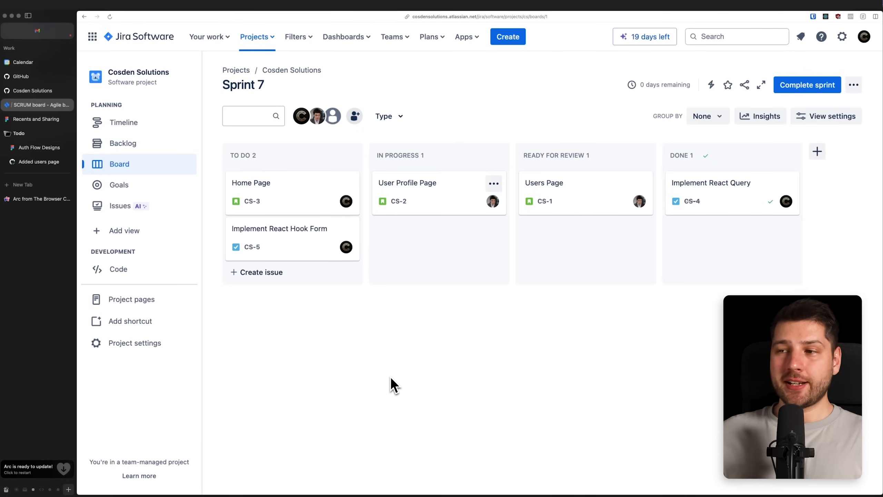
{"action": "mouse_move", "coordinate": [413, 329]}
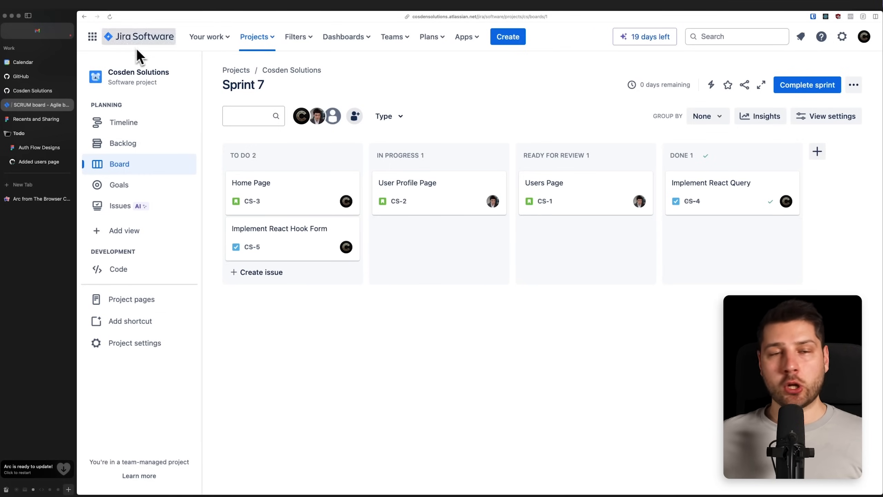
{"action": "mouse_move", "coordinate": [422, 102]}
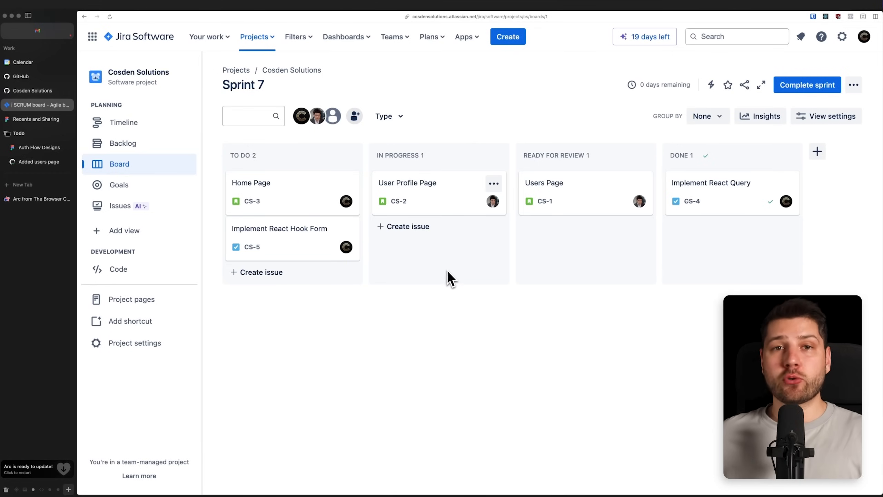
{"action": "mouse_move", "coordinate": [255, 91]}
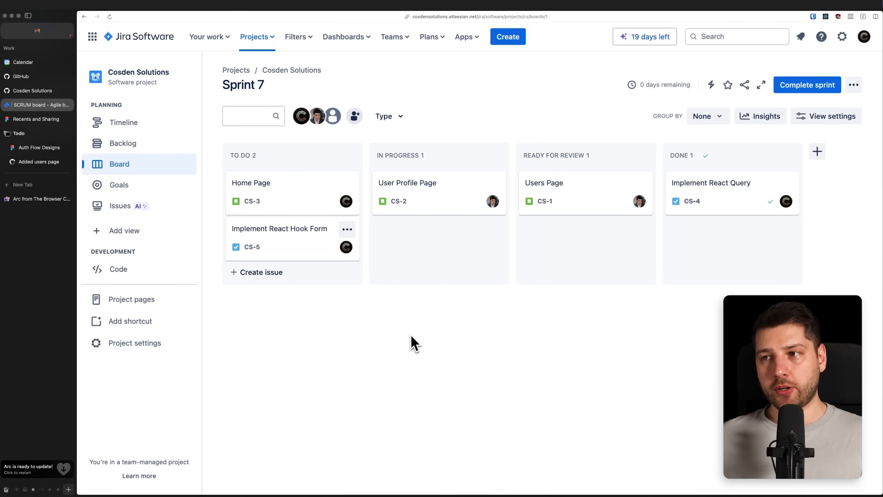
{"action": "mouse_move", "coordinate": [468, 237]}
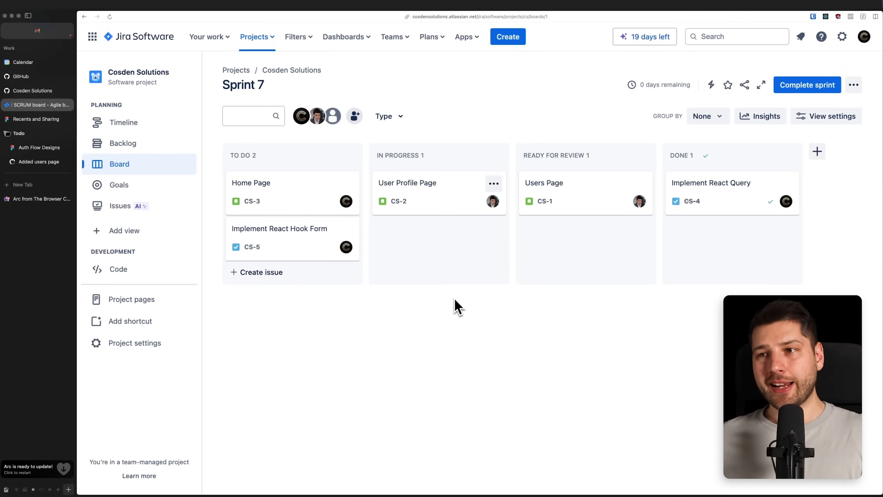
{"action": "mouse_move", "coordinate": [521, 422]}
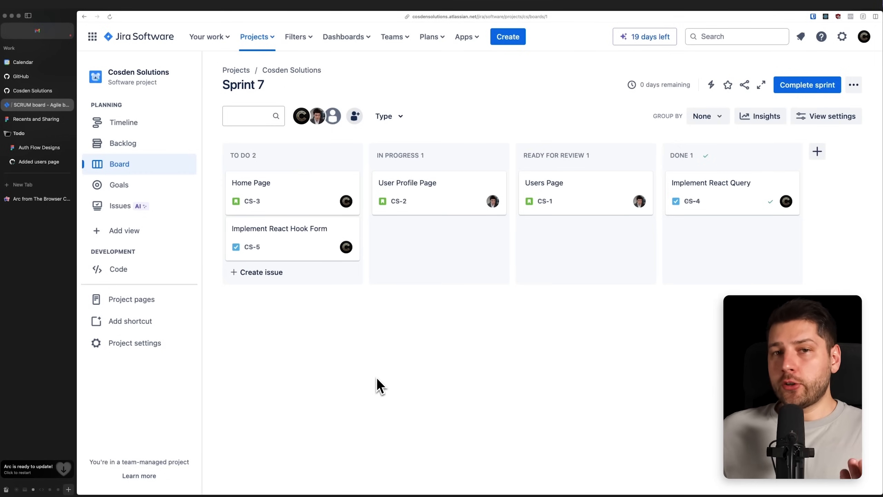
{"action": "mouse_move", "coordinate": [138, 36]}
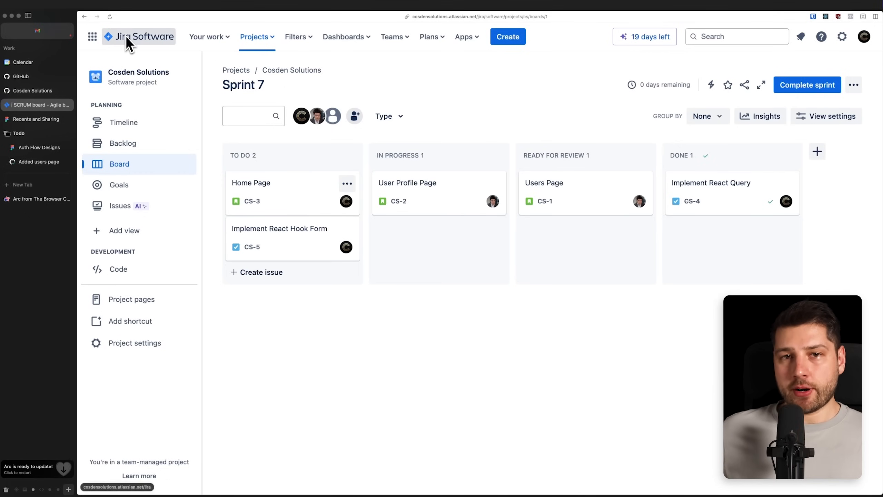
{"action": "mouse_move", "coordinate": [426, 96]}
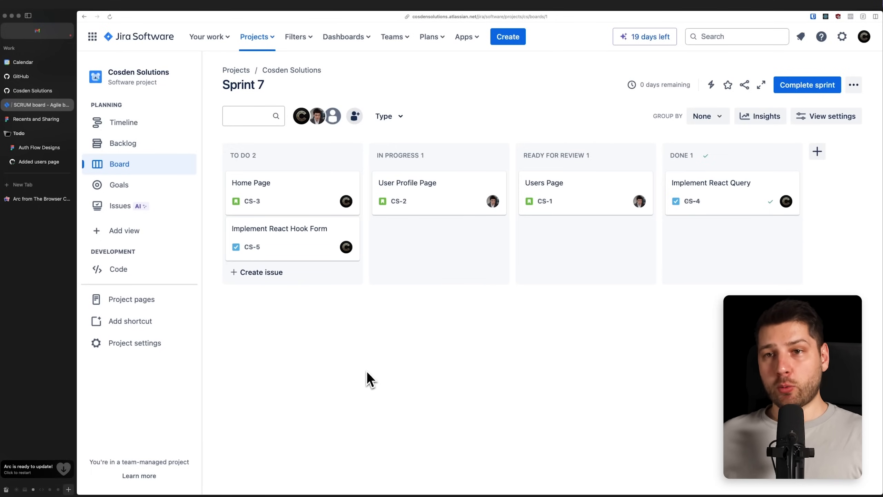
{"action": "left_click", "coordinate": [39, 147]}
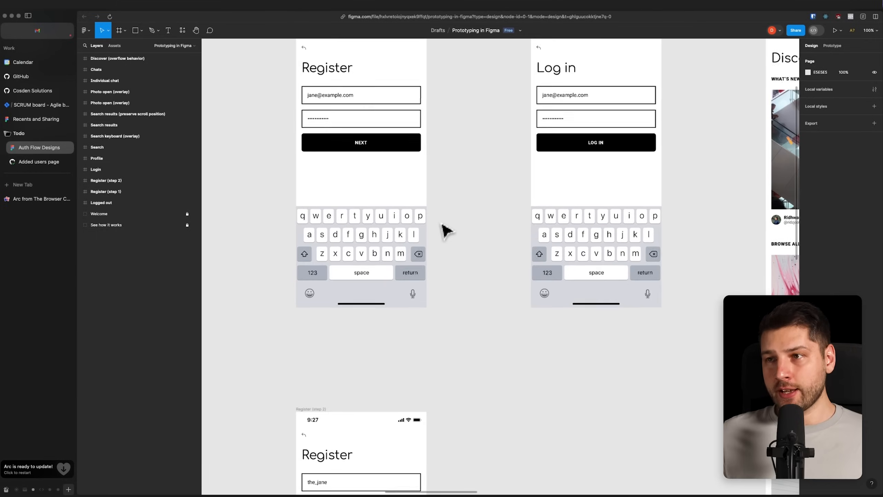
{"action": "scroll", "scroll_direction": "down", "scroll_amount": 3}
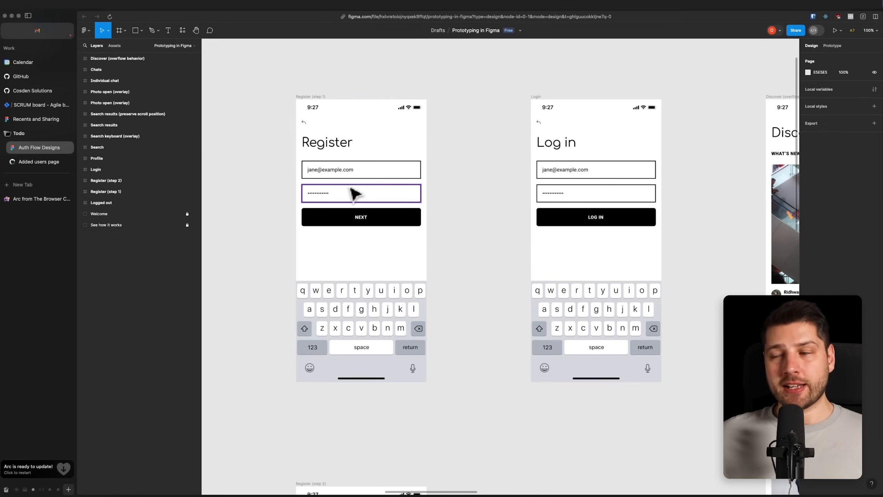
{"action": "mouse_move", "coordinate": [492, 200]}
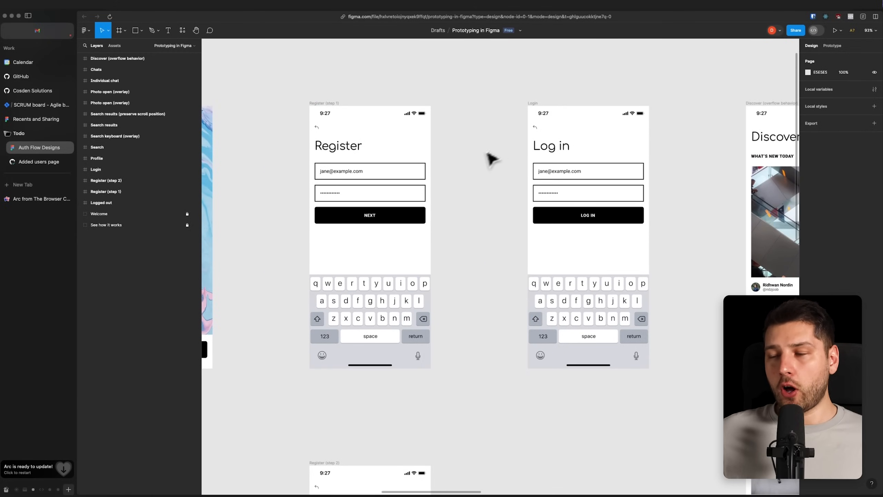
{"action": "mouse_move", "coordinate": [451, 228]}
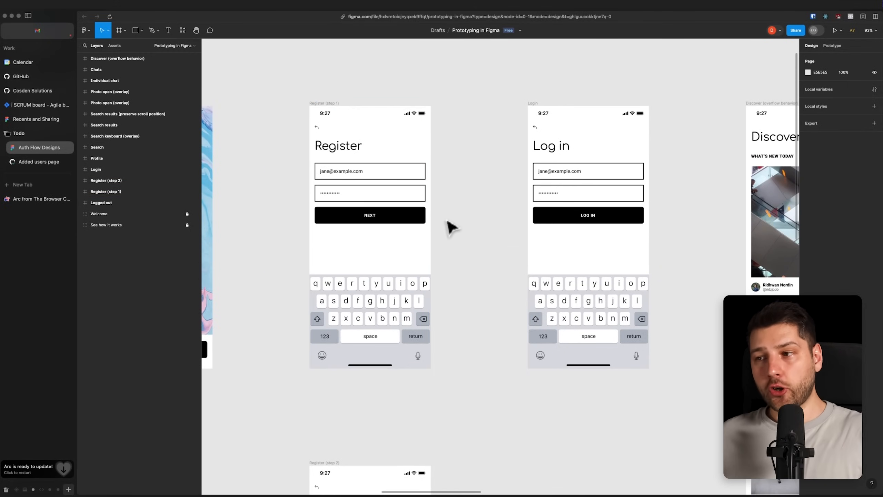
Pick the Comment tool, click on the Register/Log in design canvas, and scroll.
{"action": "left_click", "coordinate": [209, 30]}
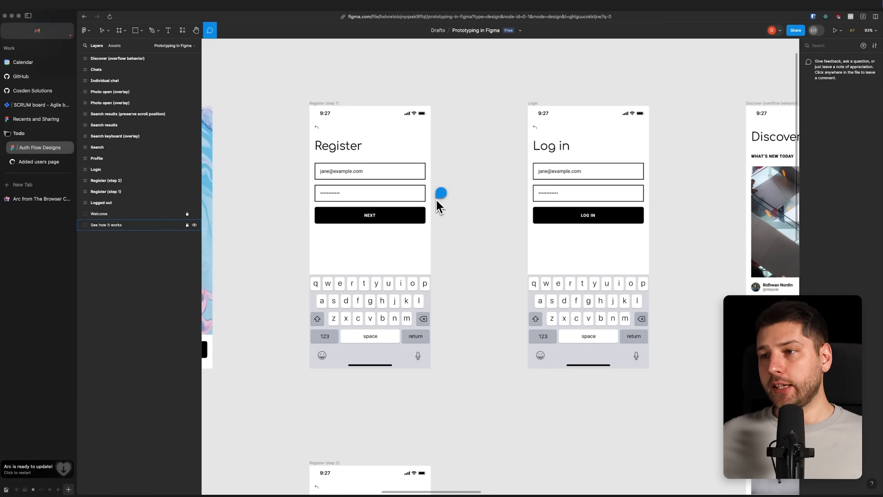
{"action": "left_click", "coordinate": [441, 193]}
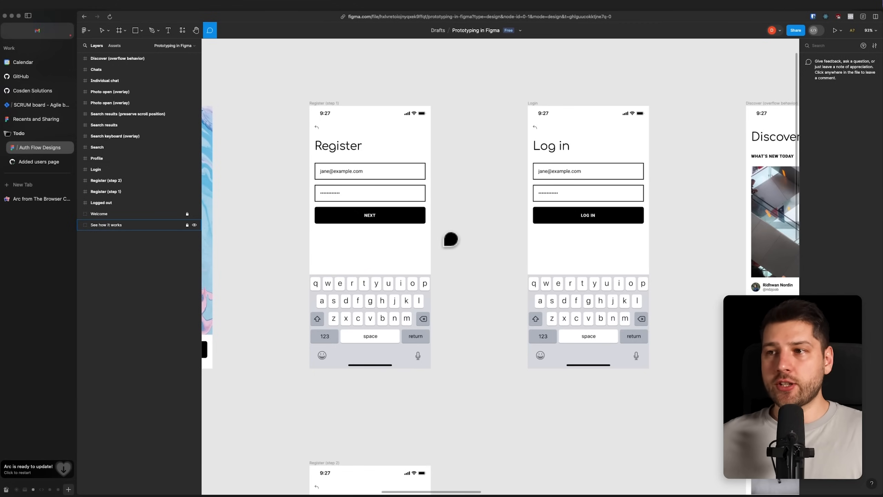
{"action": "mouse_move", "coordinate": [459, 366]}
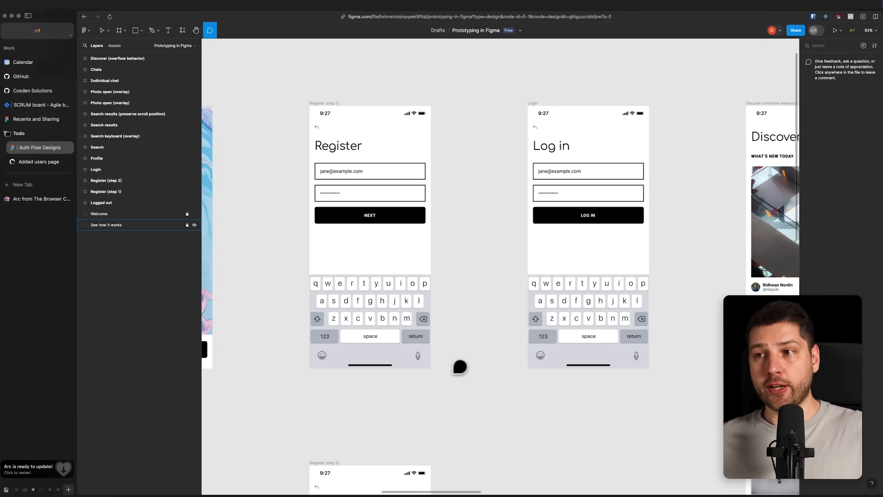
{"action": "mouse_move", "coordinate": [494, 266]}
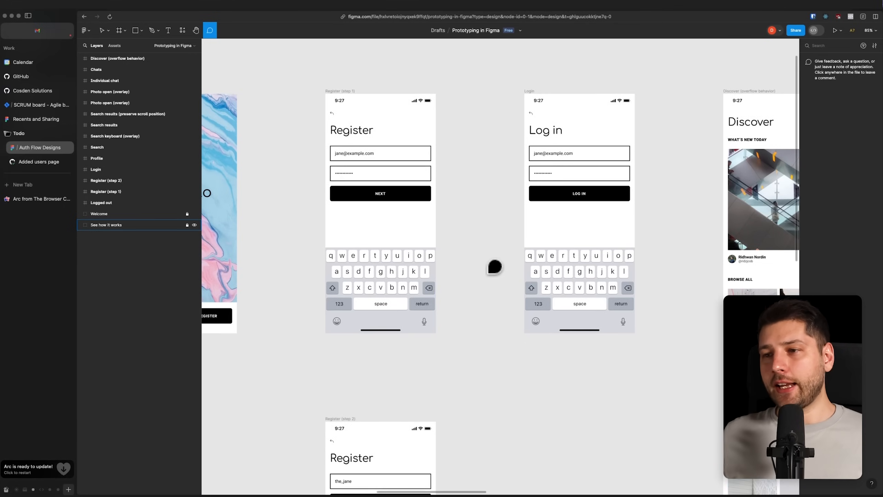
{"action": "scroll", "scroll_direction": "down", "scroll_amount": 3}
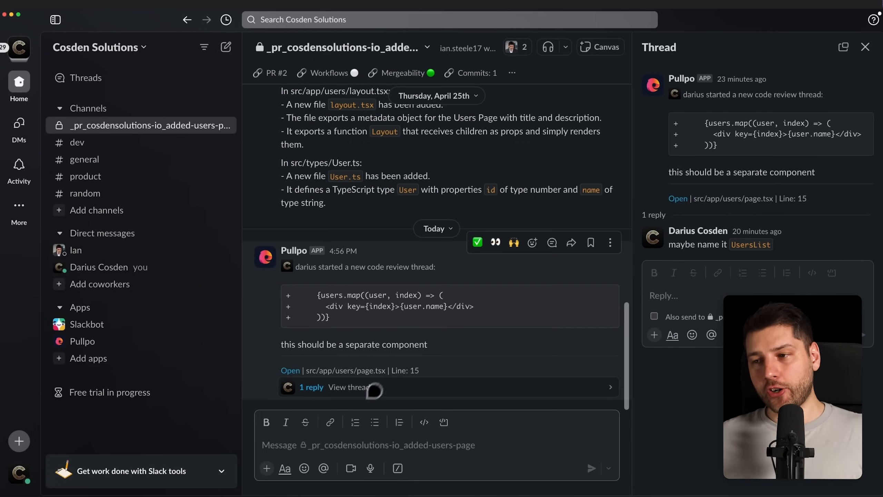
{"action": "scroll", "scroll_direction": "down", "scroll_amount": 3}
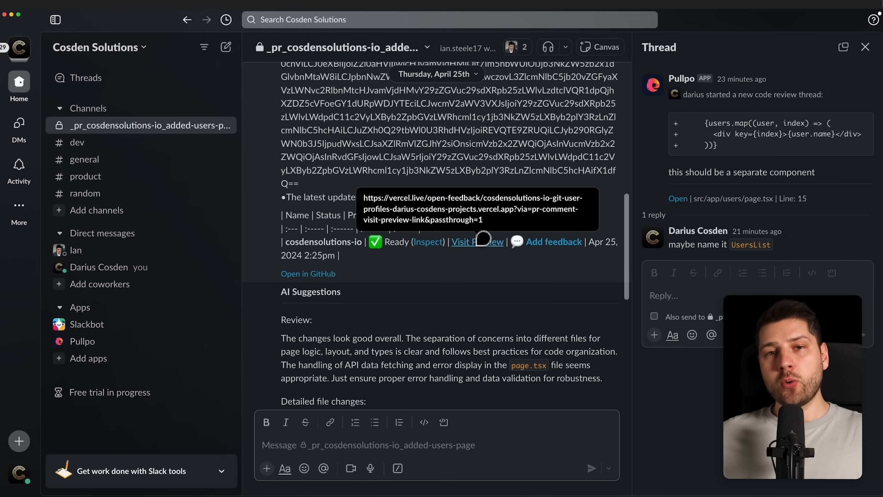
{"action": "scroll", "scroll_direction": "down", "scroll_amount": 3}
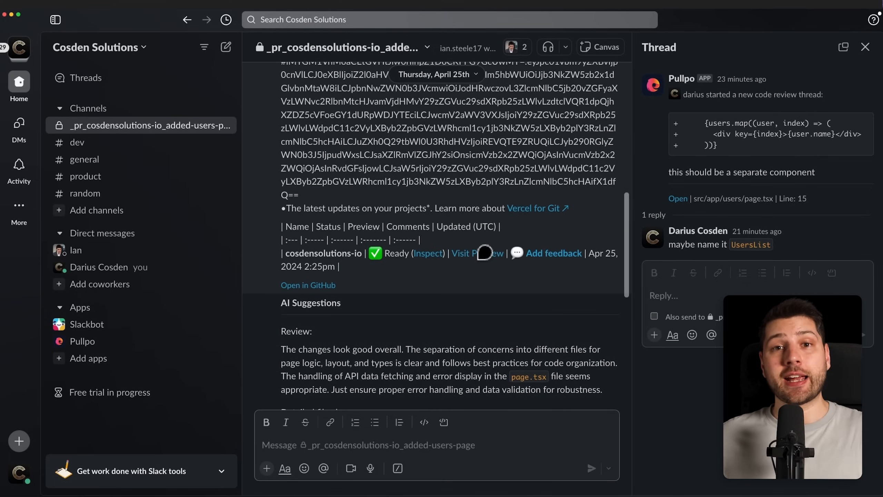
{"action": "scroll", "scroll_direction": "down", "scroll_amount": 3}
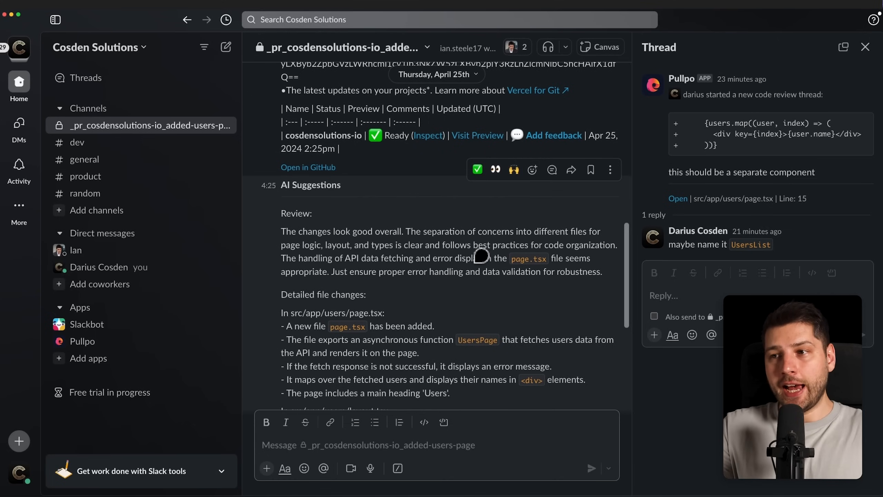
{"action": "scroll", "scroll_direction": "down", "scroll_amount": 3}
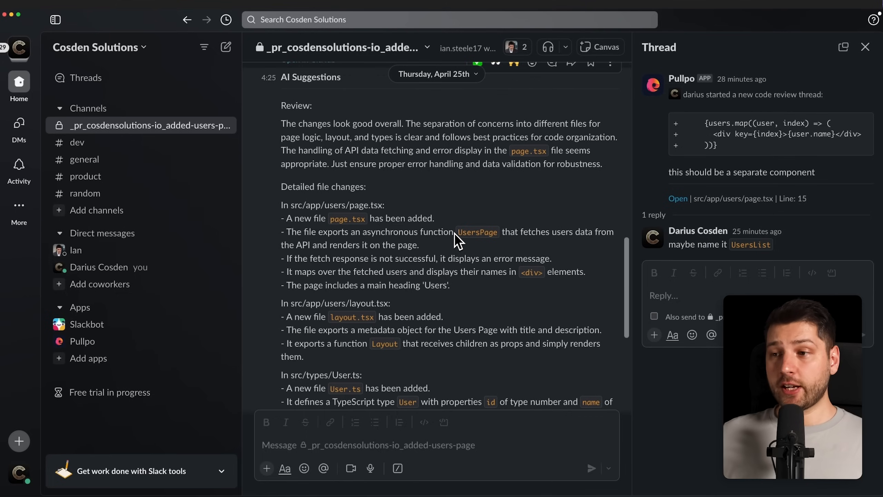
{"action": "scroll", "scroll_direction": "down", "scroll_amount": 3}
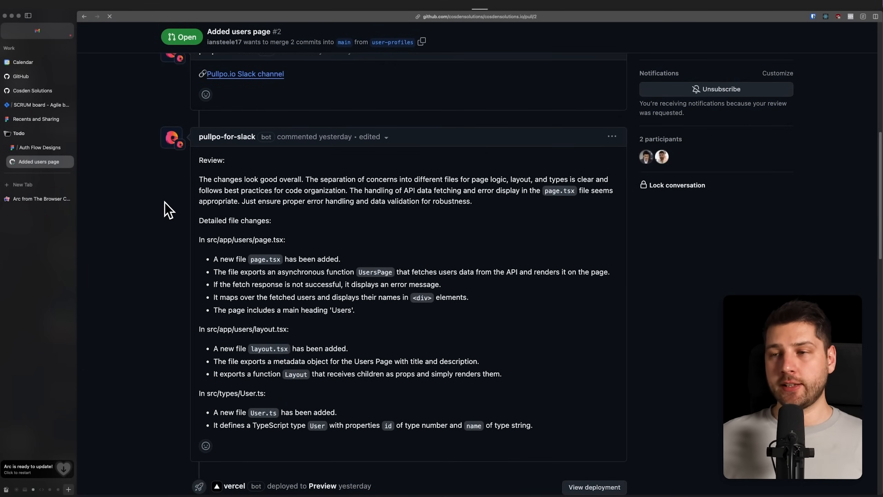
Open the 'added users list component' commit and scroll its UsersList.tsx and page.tsx diff.
{"action": "scroll", "scroll_direction": "down", "scroll_amount": 3}
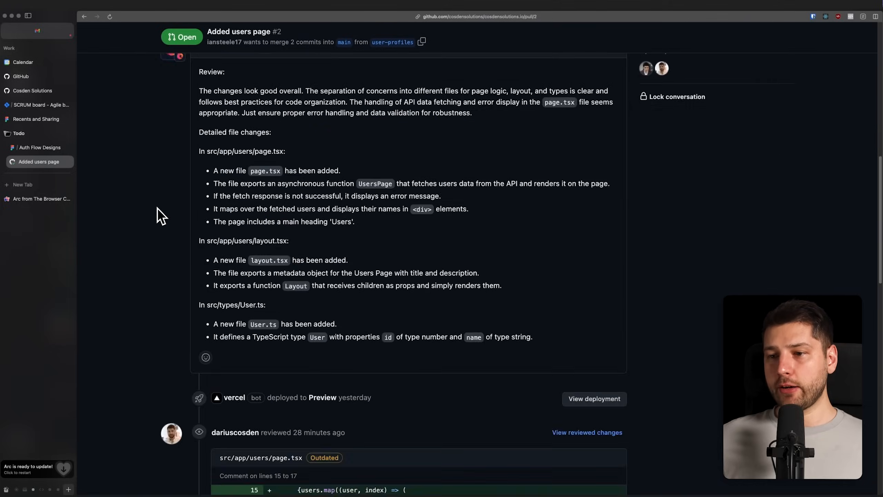
{"action": "scroll", "scroll_direction": "down", "scroll_amount": 3}
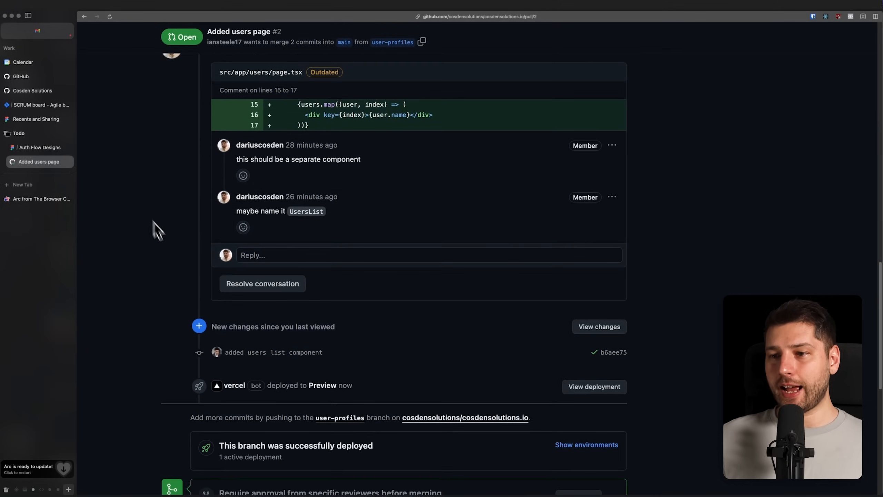
{"action": "mouse_move", "coordinate": [274, 352]}
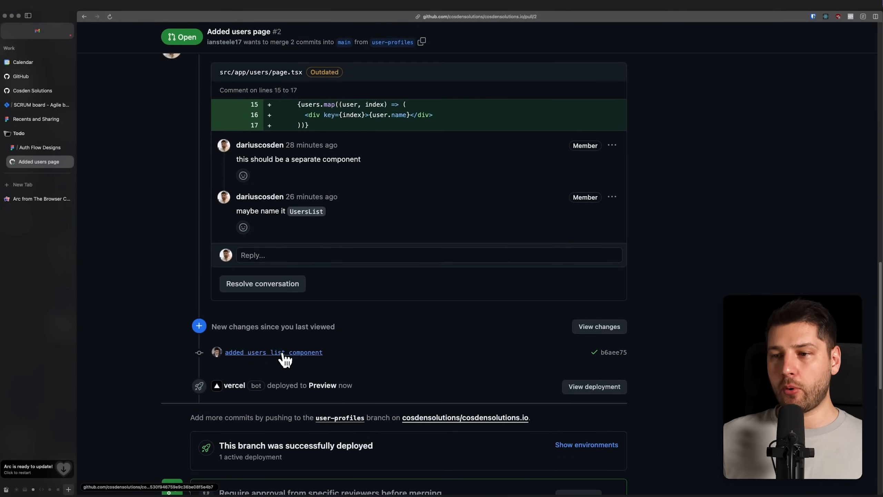
{"action": "left_click", "coordinate": [273, 351]}
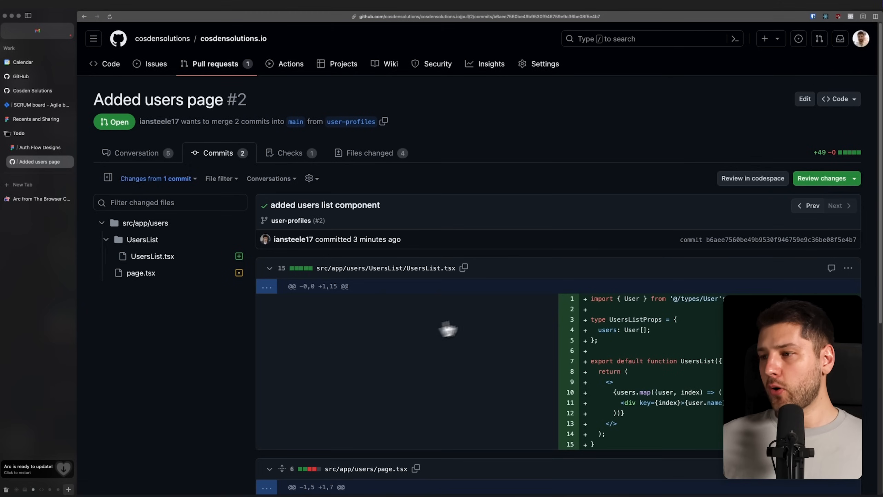
{"action": "scroll", "scroll_direction": "down", "scroll_amount": 3}
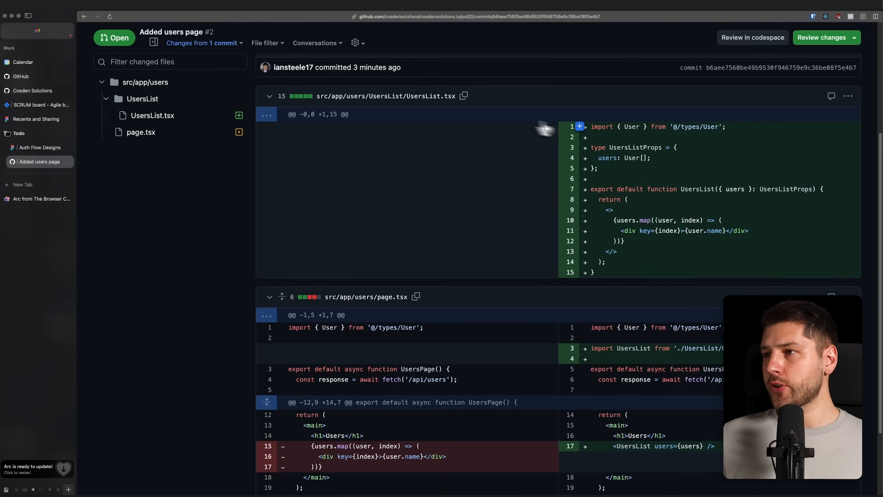
{"action": "left_click_drag", "start_coordinate": [591, 127], "coordinate": [594, 272]}
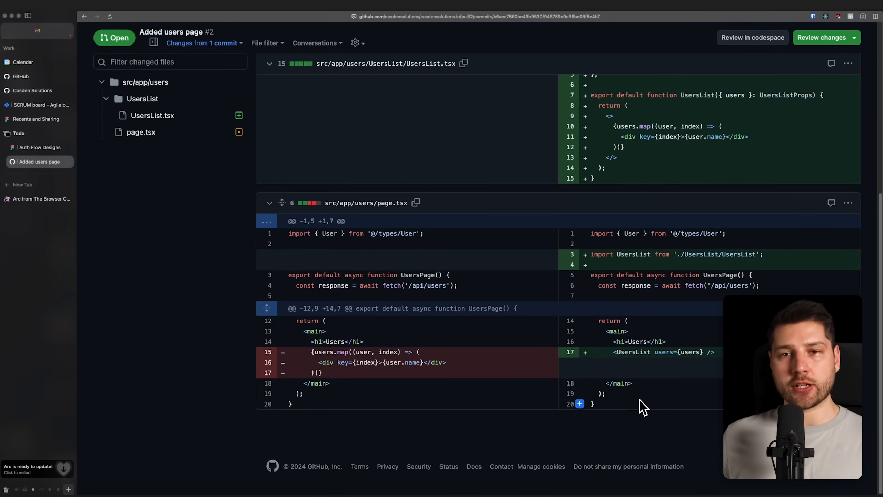
{"action": "mouse_move", "coordinate": [809, 50]}
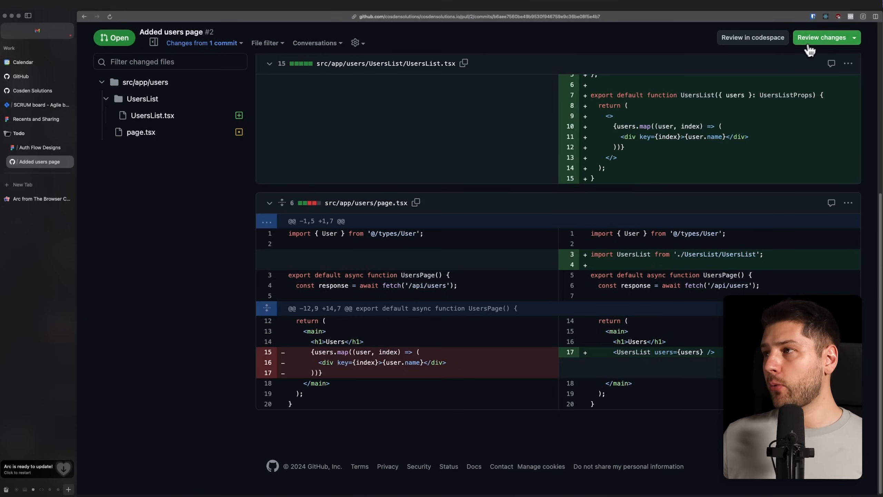
Approve pull request #2 'Added users page' and merge it into main.
{"action": "left_click", "coordinate": [822, 38]}
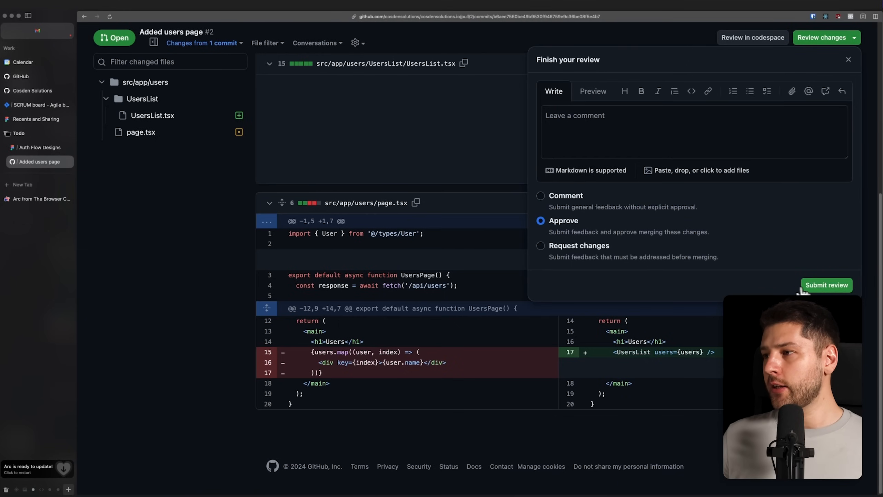
{"action": "left_click", "coordinate": [826, 284]}
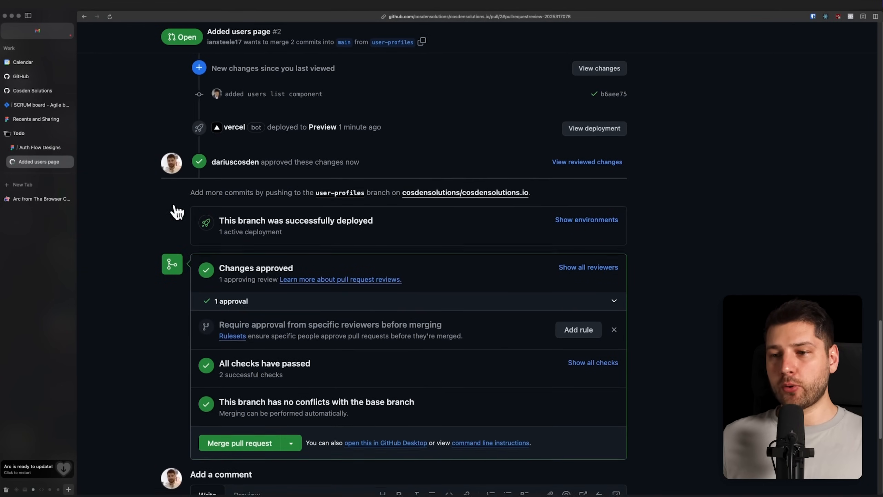
{"action": "left_click", "coordinate": [239, 443]}
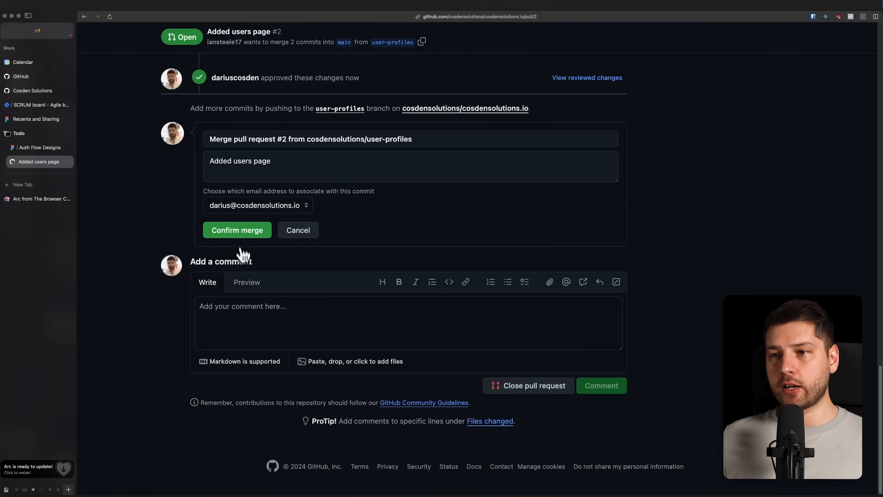
{"action": "left_click", "coordinate": [236, 230]}
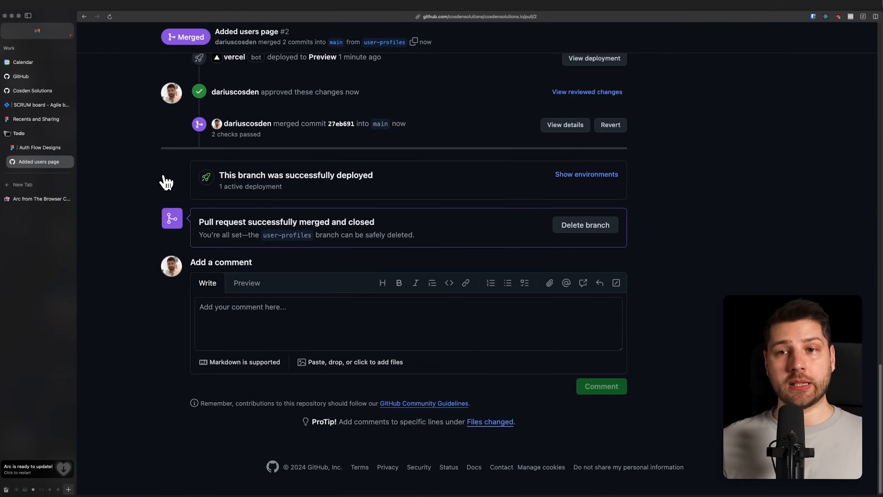
{"action": "mouse_move", "coordinate": [667, 267]}
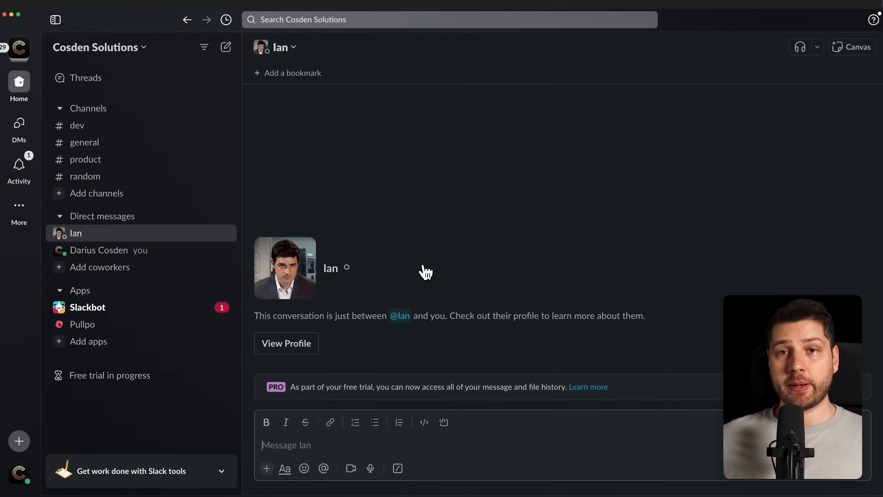
{"action": "mouse_move", "coordinate": [343, 208]}
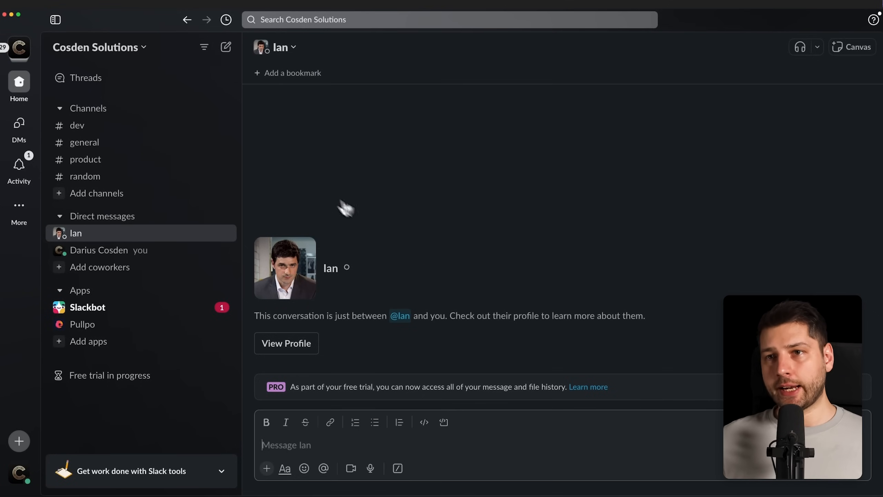
Open Slack's Threads list and select the archived PR channel's review thread.
{"action": "left_click", "coordinate": [85, 77]}
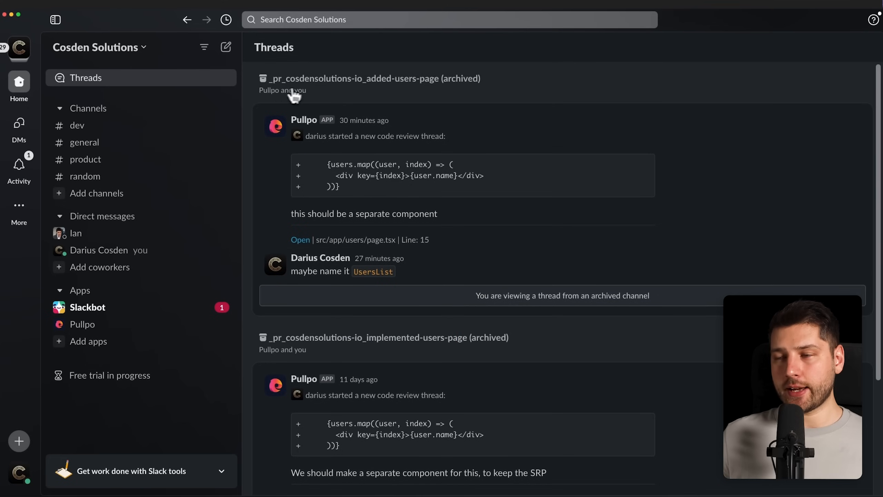
{"action": "left_click", "coordinate": [373, 78]}
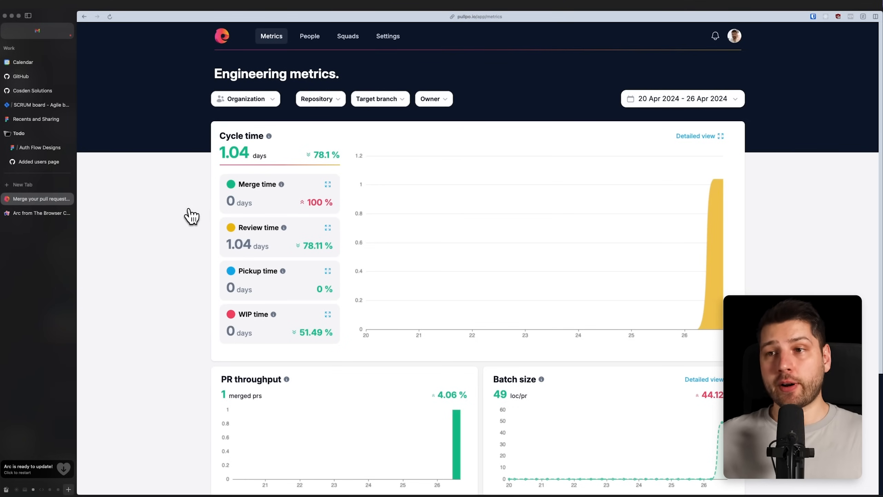
{"action": "mouse_move", "coordinate": [269, 136]}
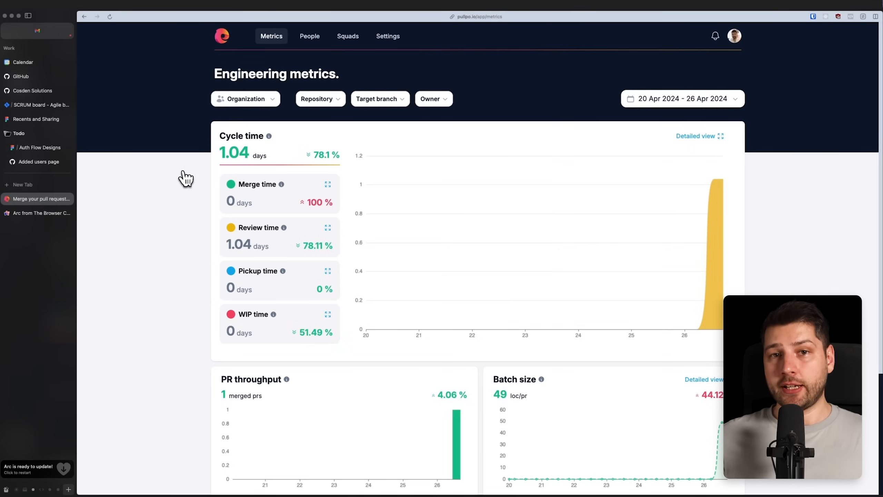
Scroll the Pullpo metrics past 1.04-day cycle time, PR throughput and 49-line batch size.
{"action": "scroll", "scroll_direction": "down", "scroll_amount": 3}
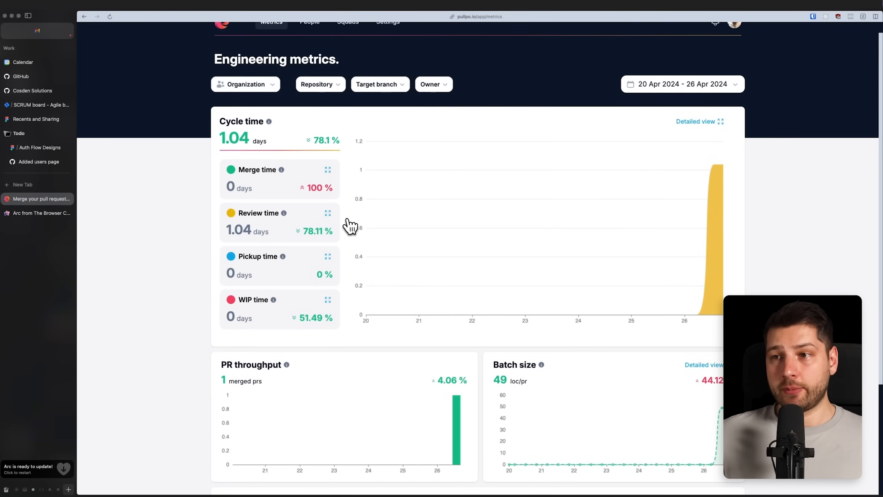
{"action": "mouse_move", "coordinate": [197, 223]}
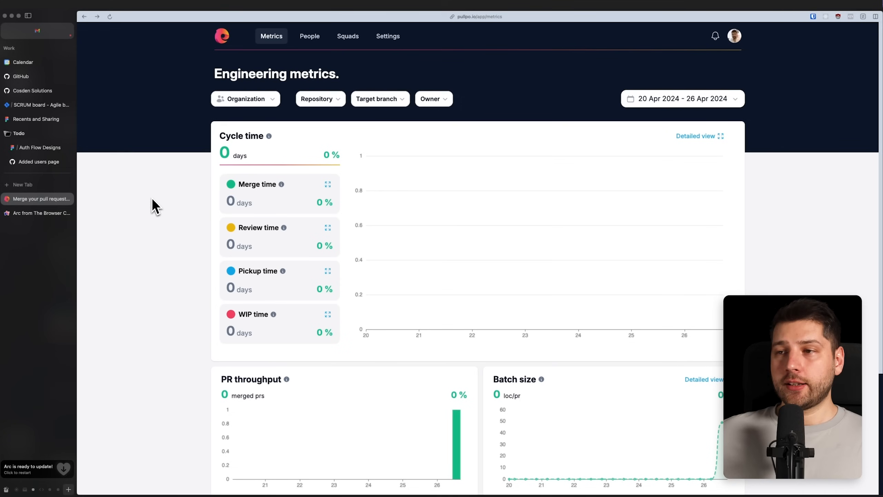
Open Pullpo Settings and scroll down to the PR Channels section heading.
{"action": "left_click", "coordinate": [387, 36]}
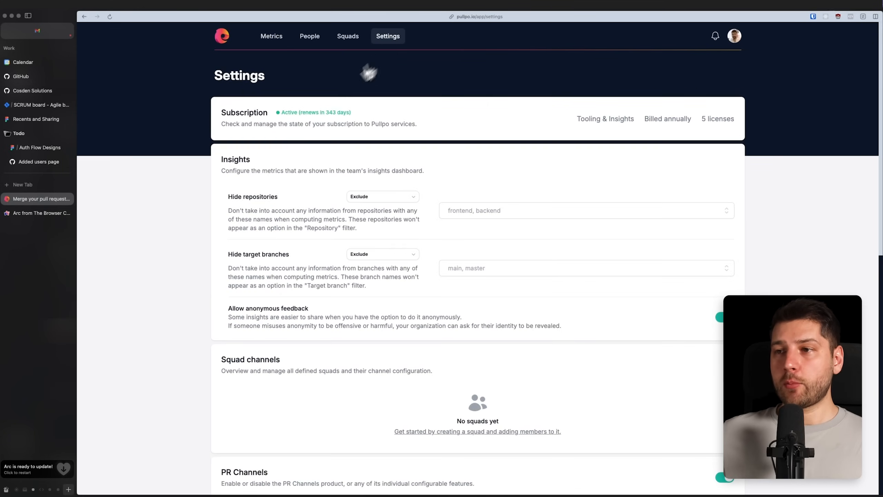
{"action": "scroll", "scroll_direction": "down", "scroll_amount": 3}
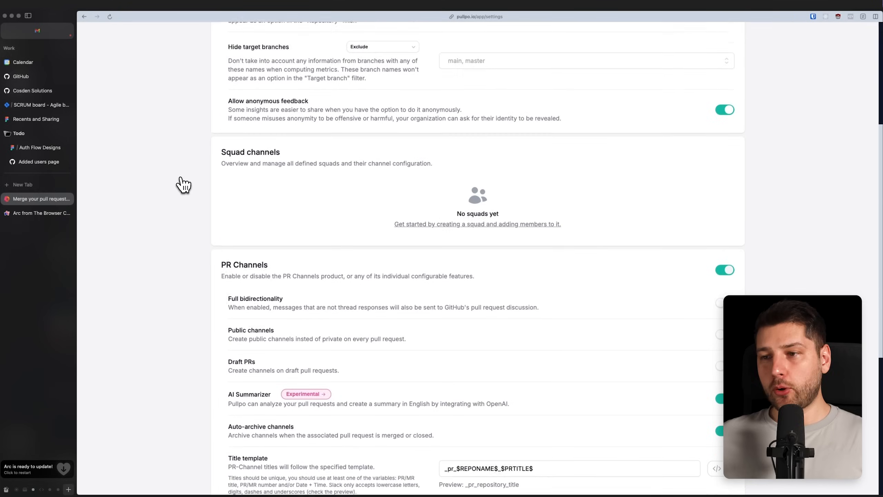
{"action": "scroll", "scroll_direction": "down", "scroll_amount": 3}
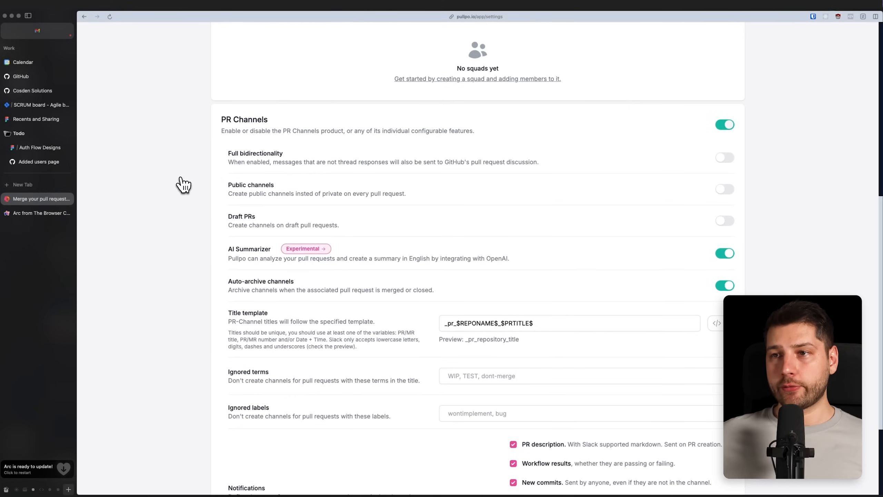
{"action": "double_click", "coordinate": [244, 119]}
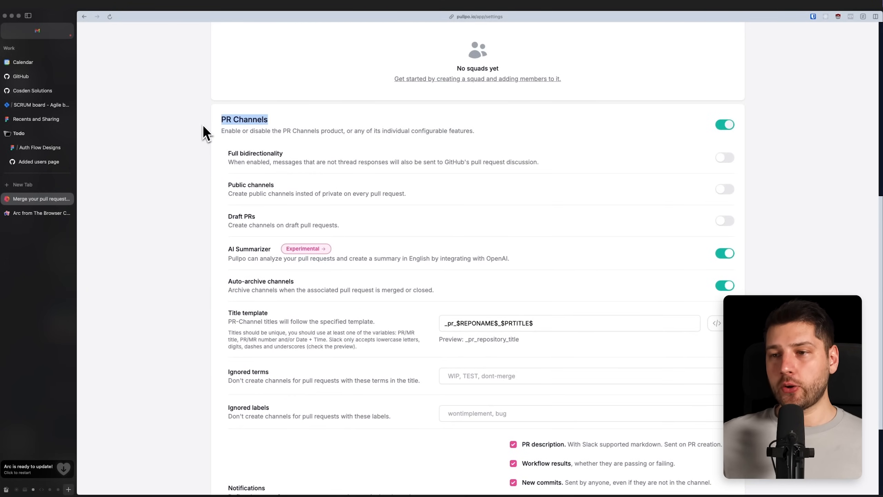